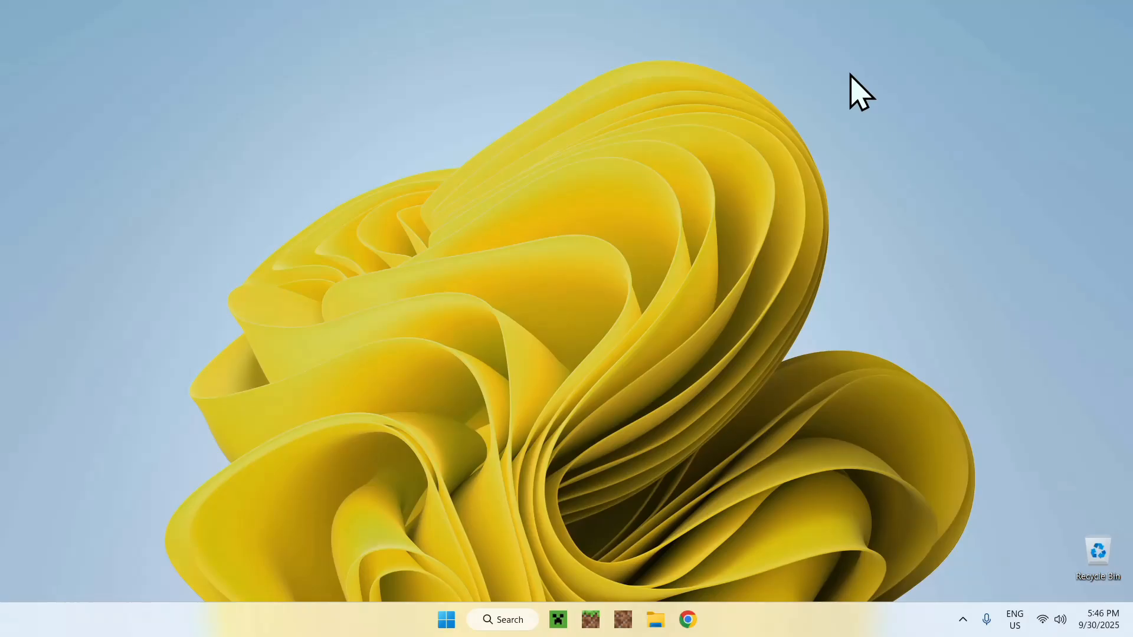
mouse_move(945, 137)
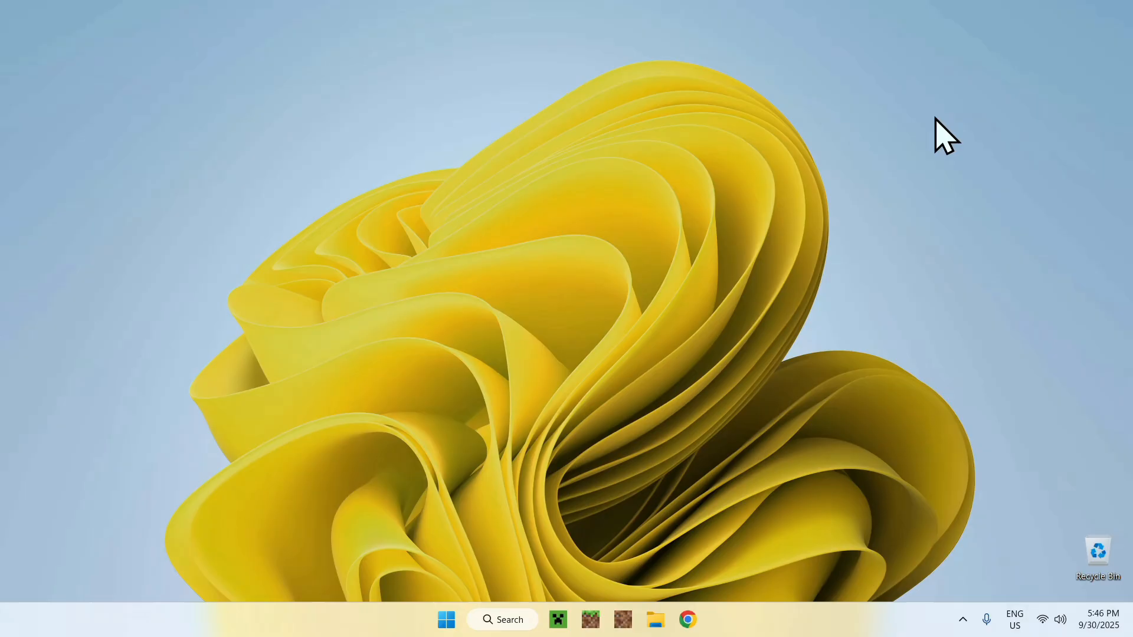
mouse_move(913, 220)
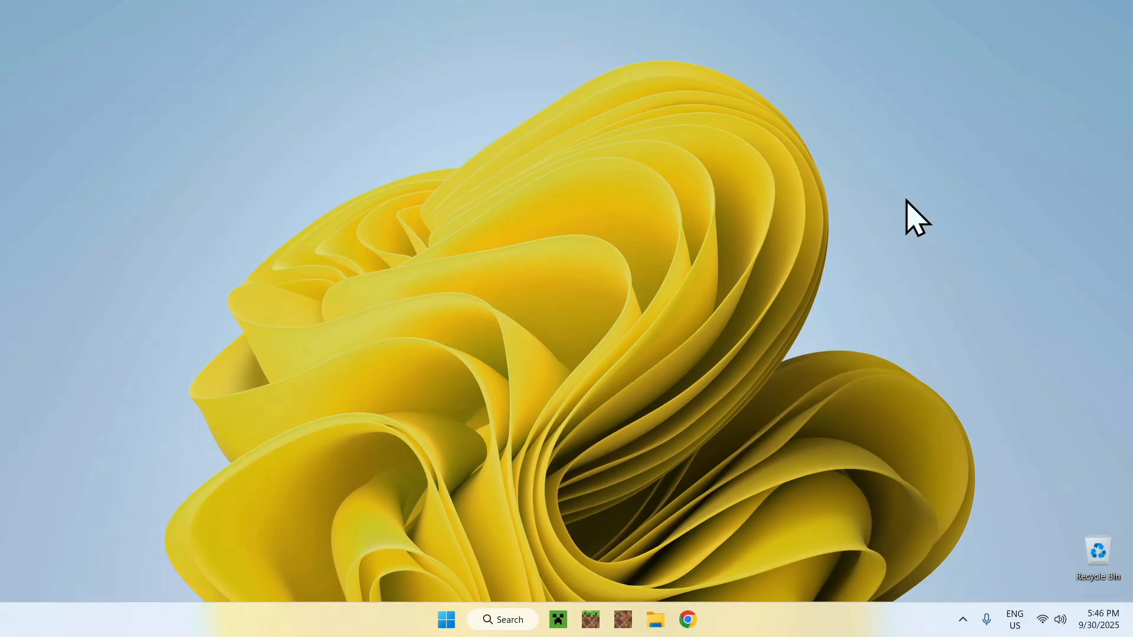
mouse_move(883, 174)
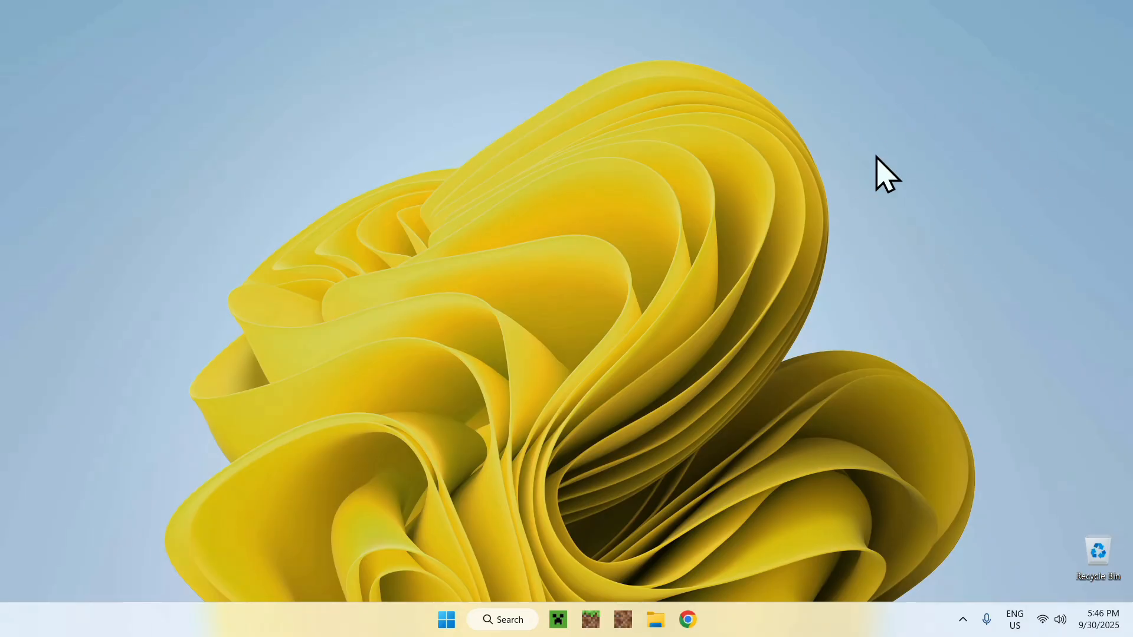
mouse_move(534, 174)
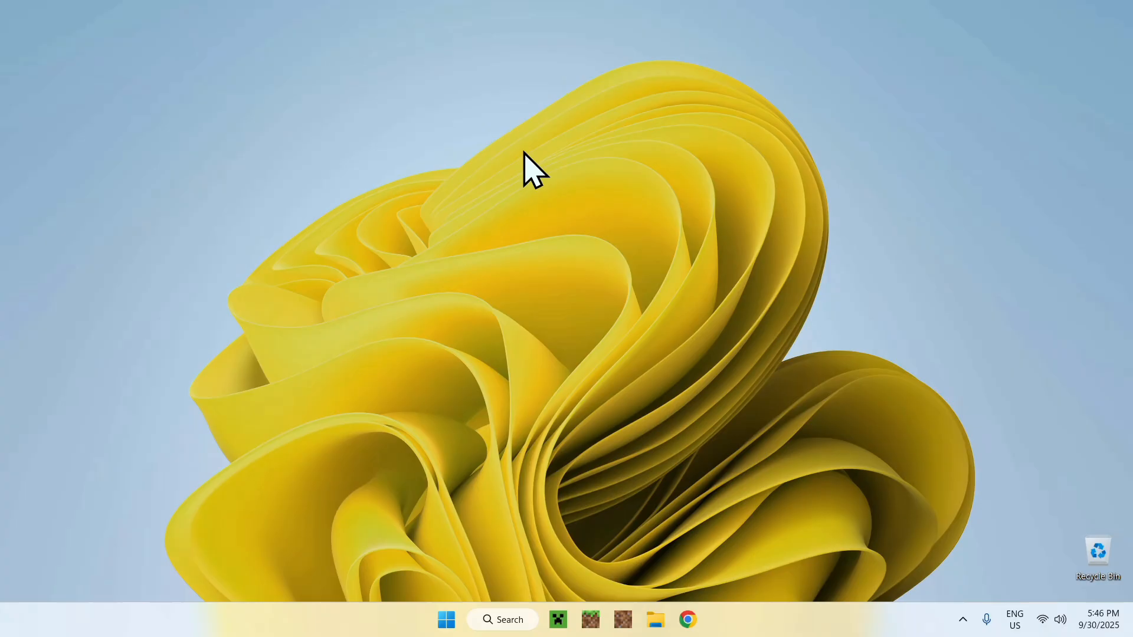
- Search Google for Modrinth in Chrome and land on the modrinth.com home page
click(686, 620)
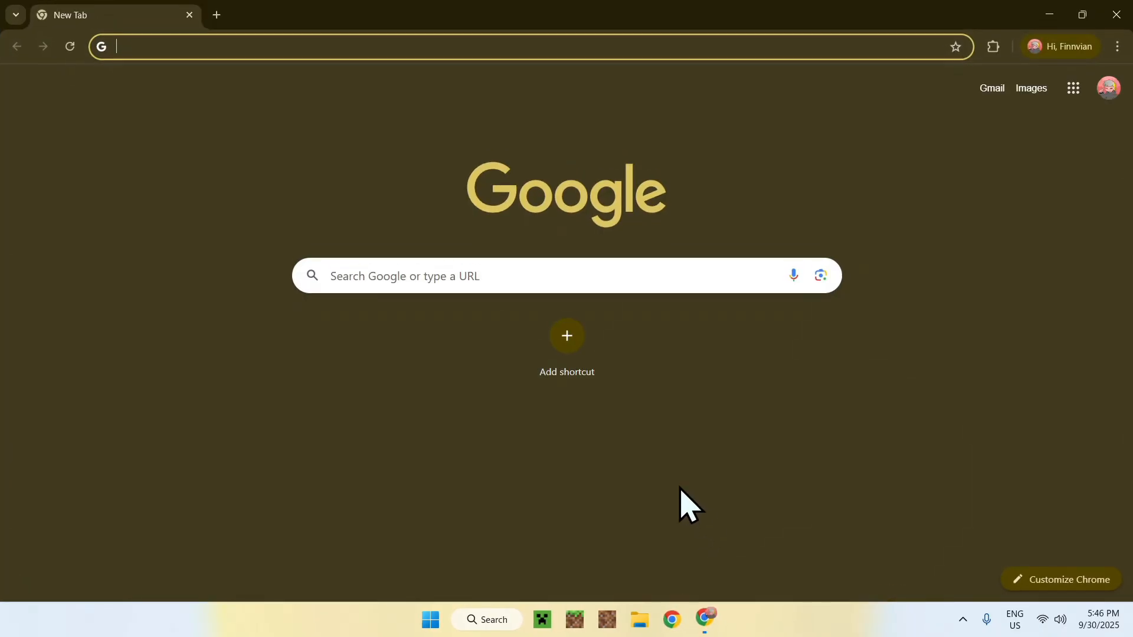
mouse_move(468, 477)
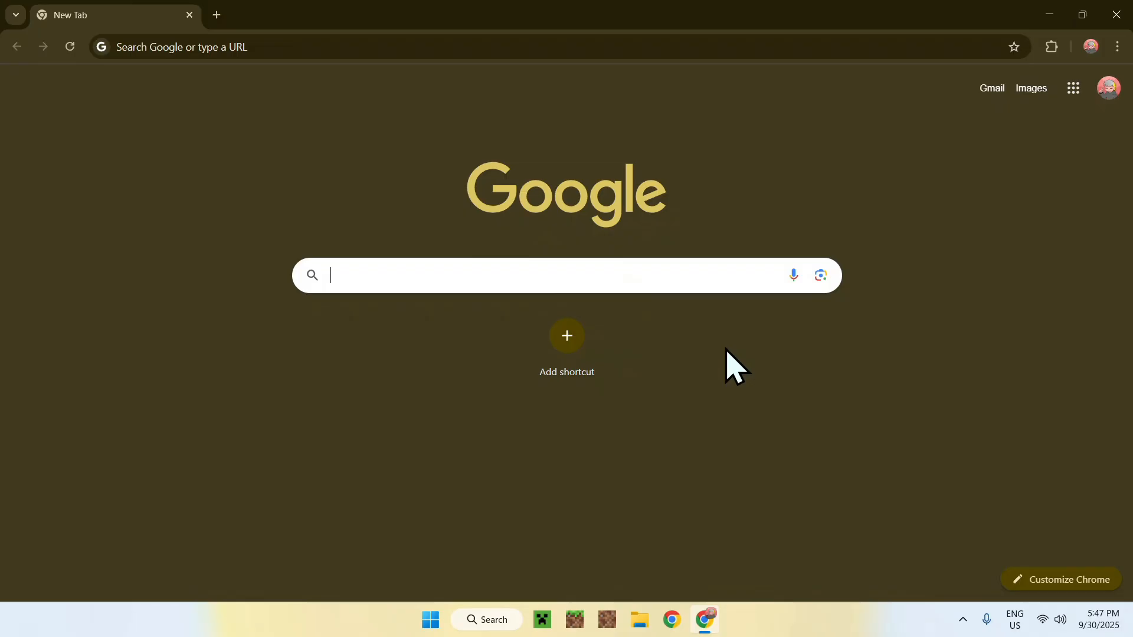
text(Modrinth)
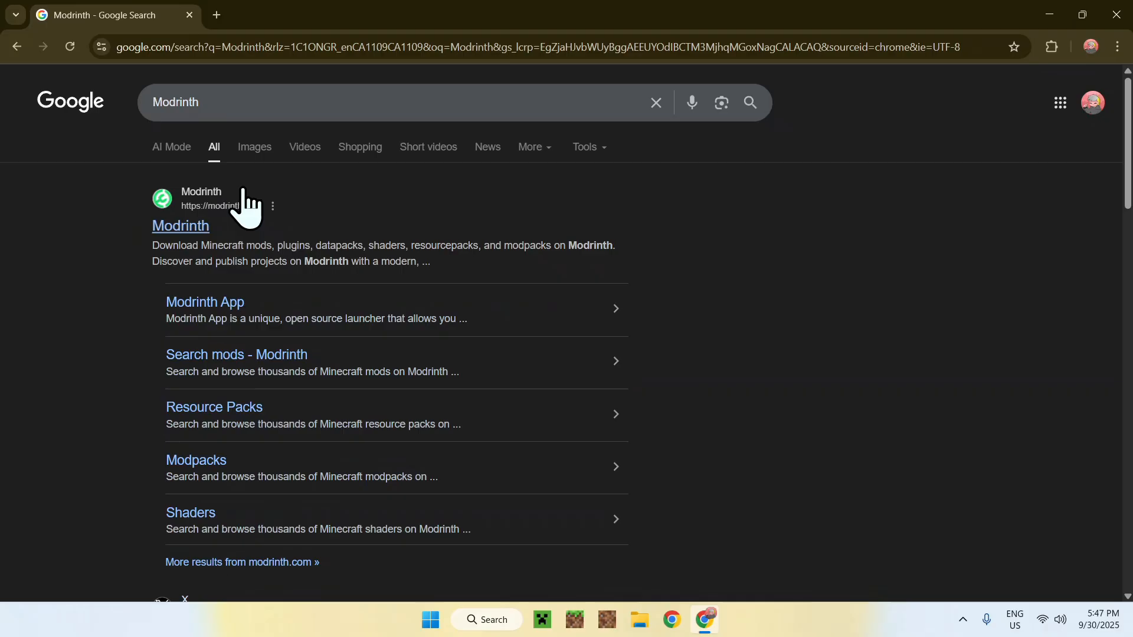
click(181, 226)
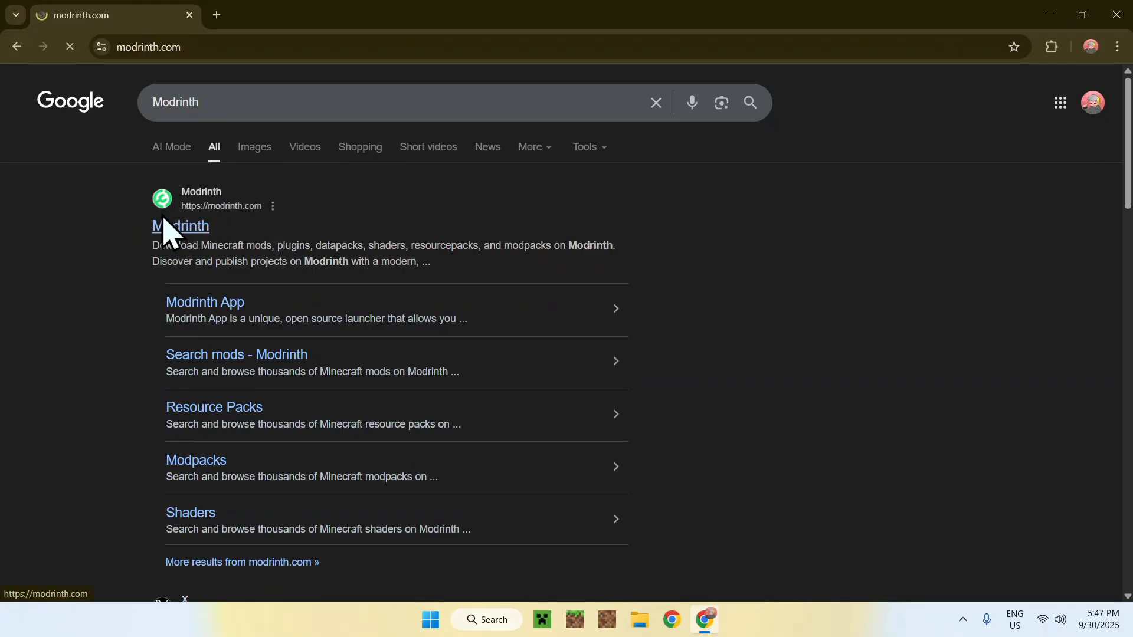
click(181, 227)
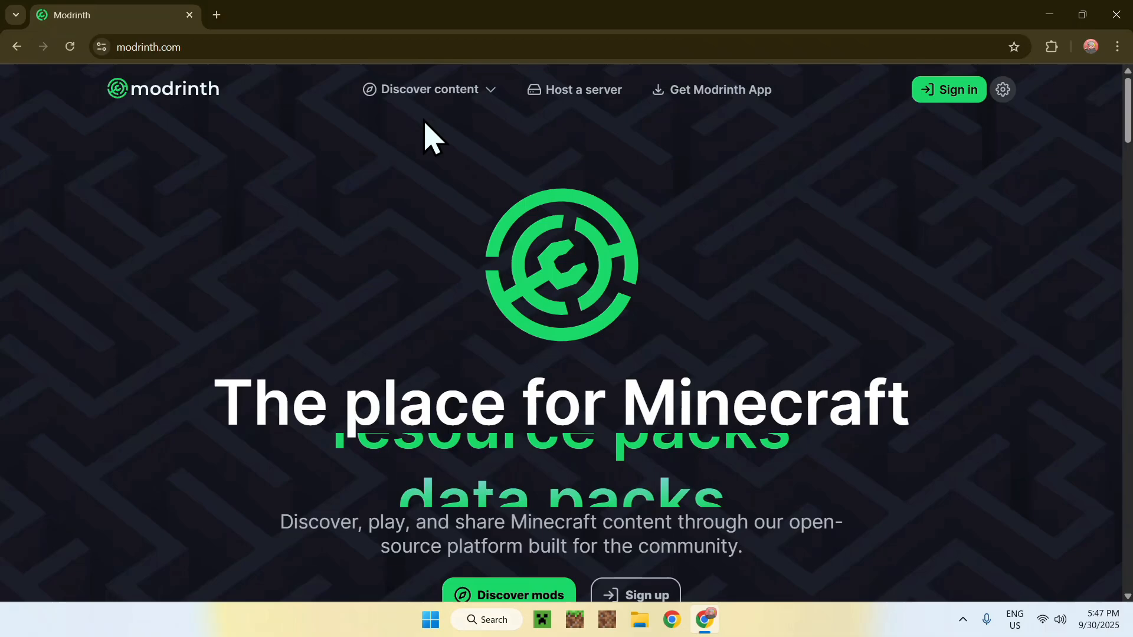
- Choose Shaders from Discover content and scroll through the shader pack list
click(429, 88)
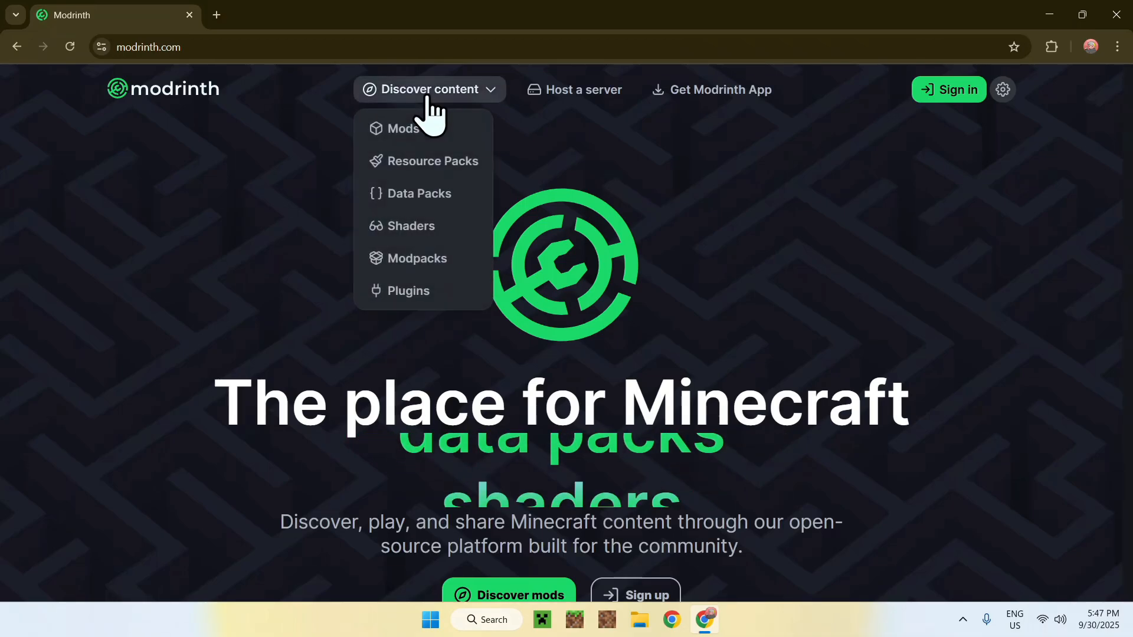
mouse_move(411, 227)
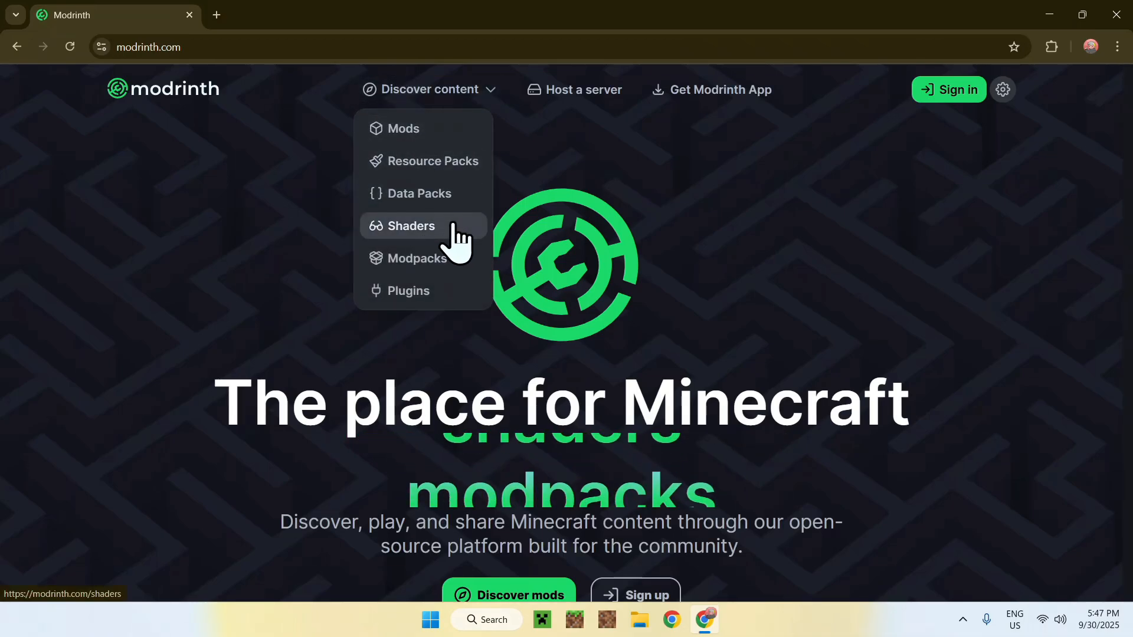
click(410, 226)
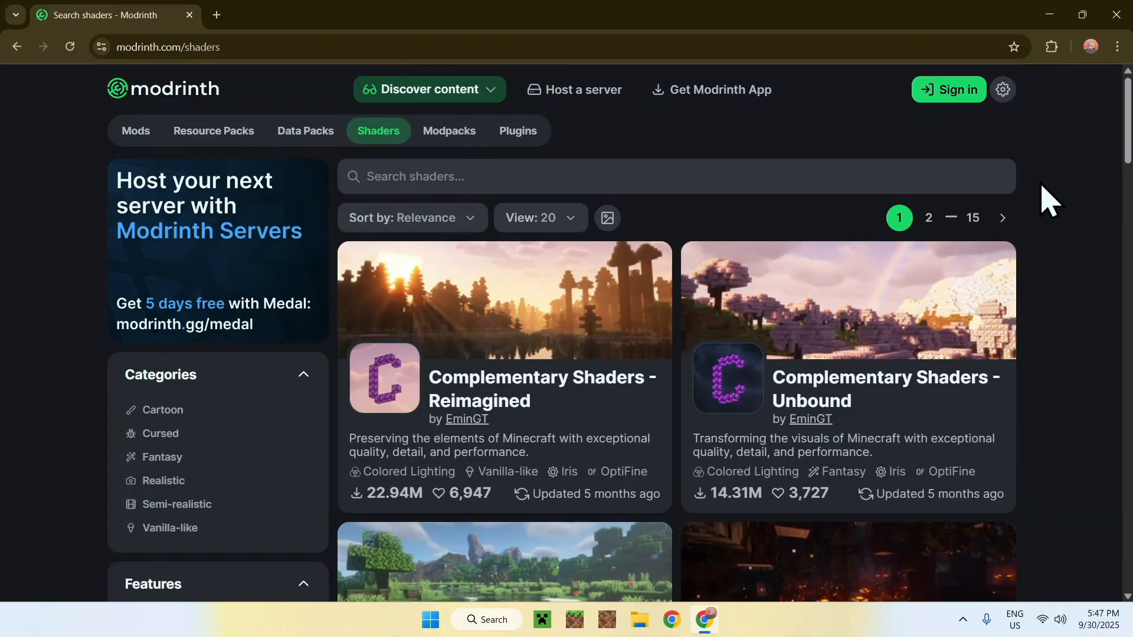
scroll(down, 3)
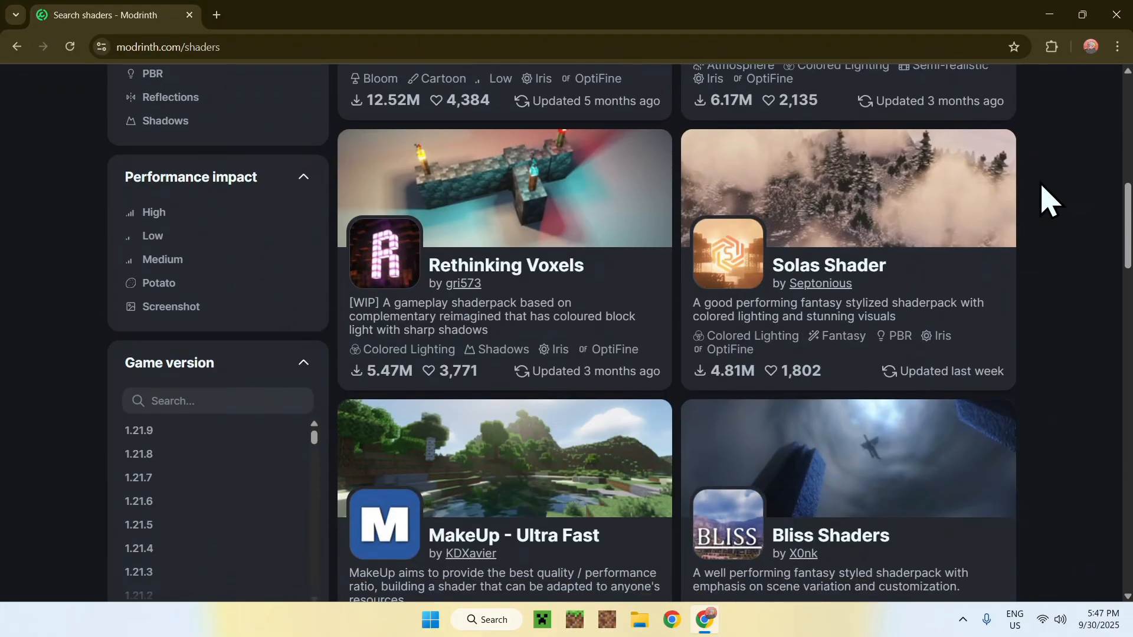
scroll(down, 3)
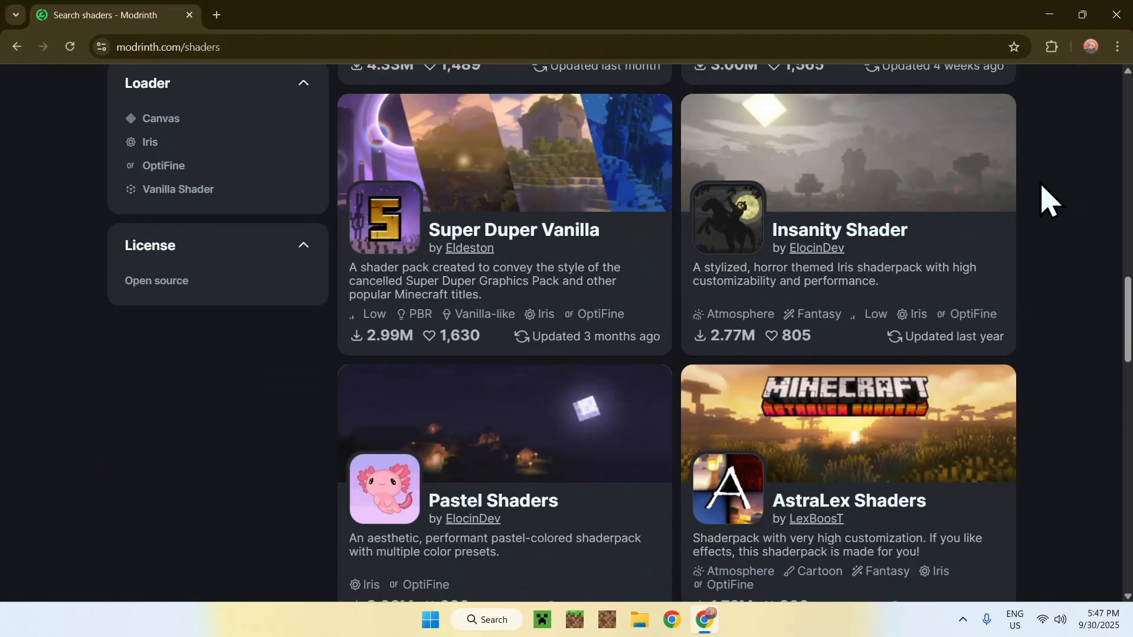
scroll(down, 3)
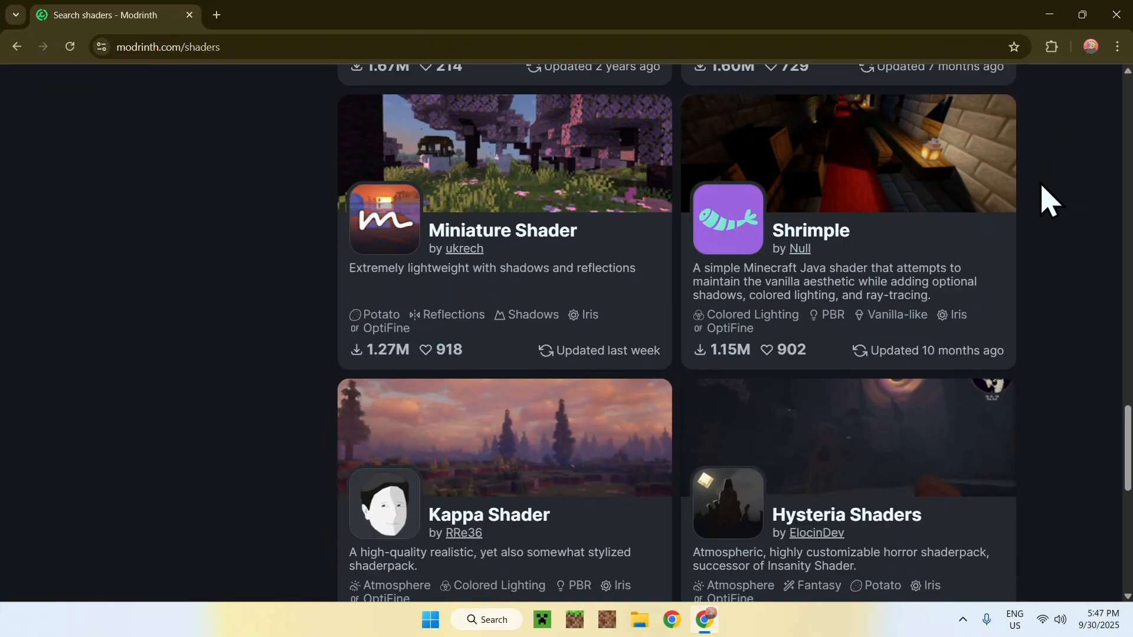
scroll(up, 3)
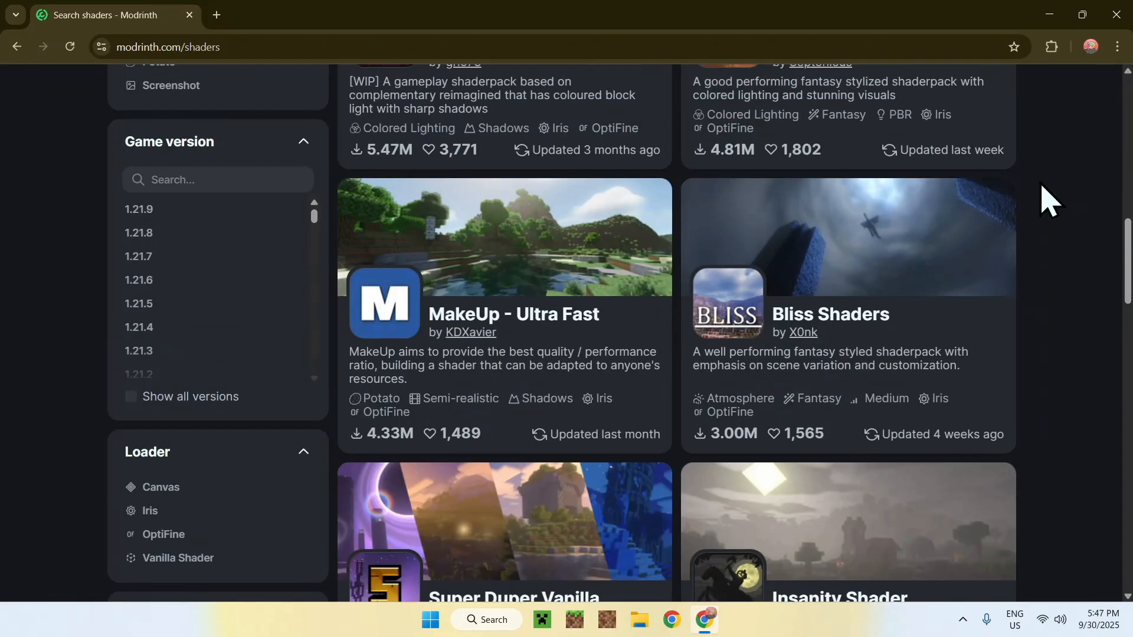
scroll(up, 3)
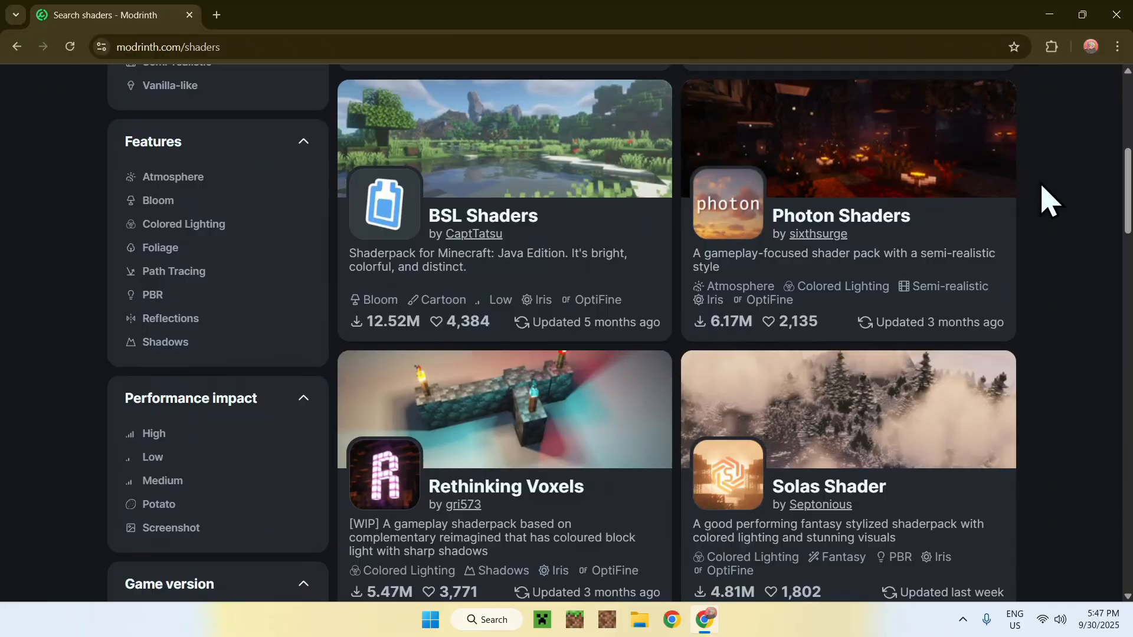
scroll(up, 3)
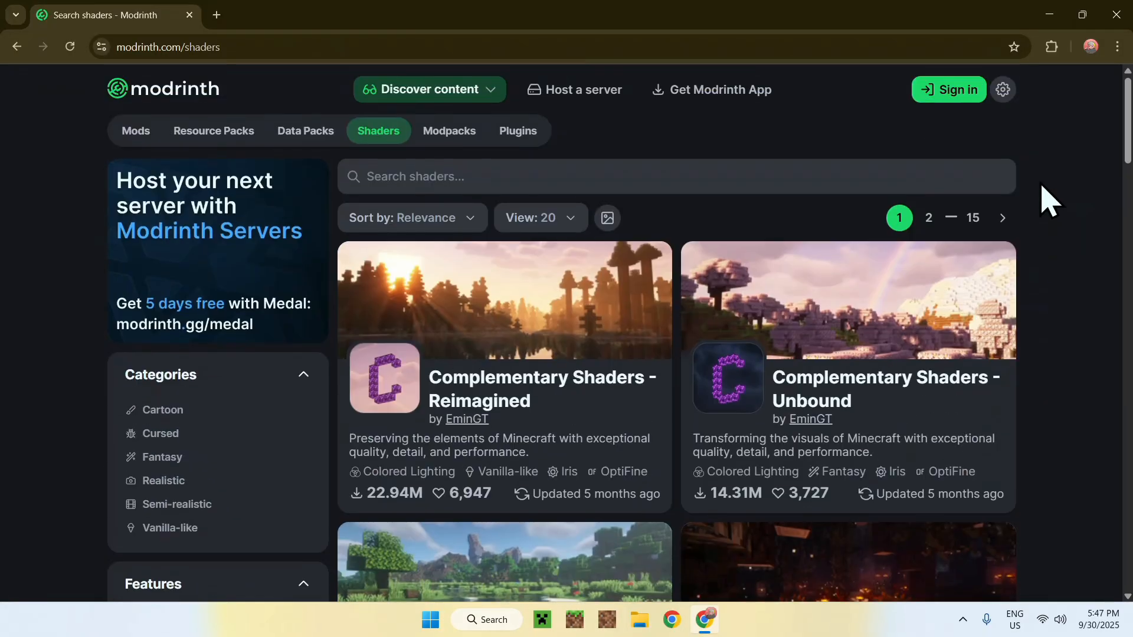
mouse_move(1069, 246)
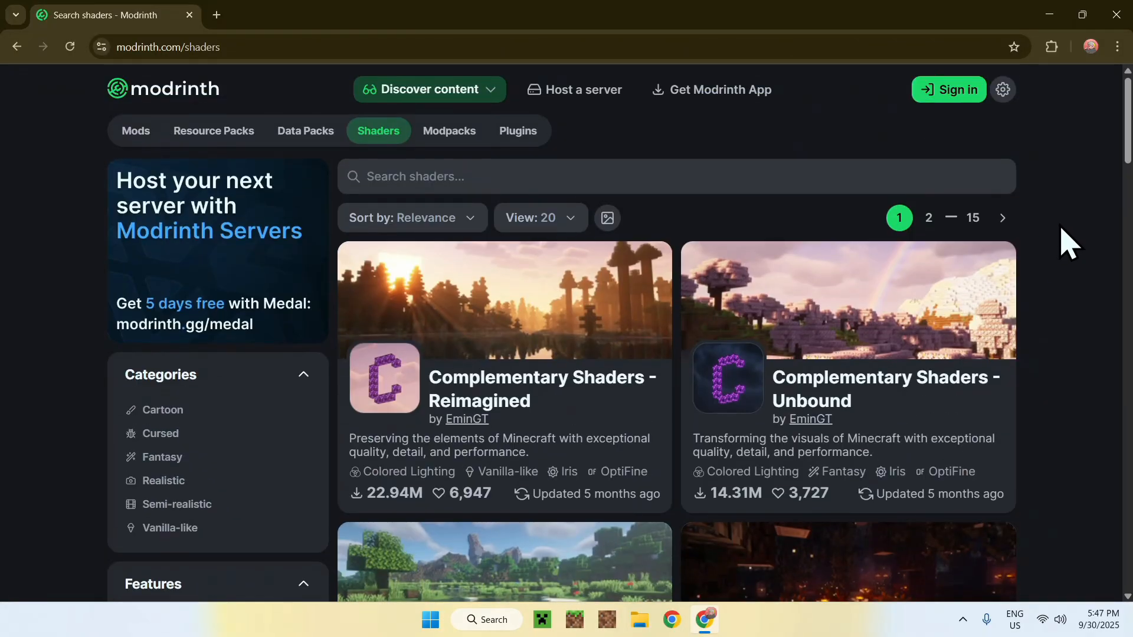
scroll(down, 3)
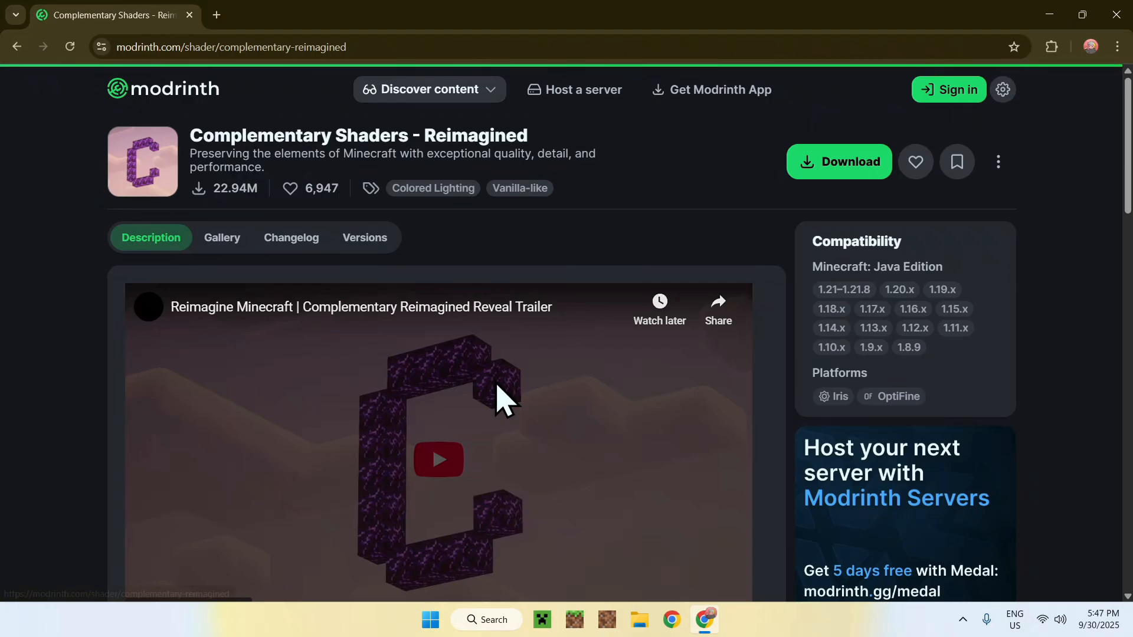
mouse_move(365, 246)
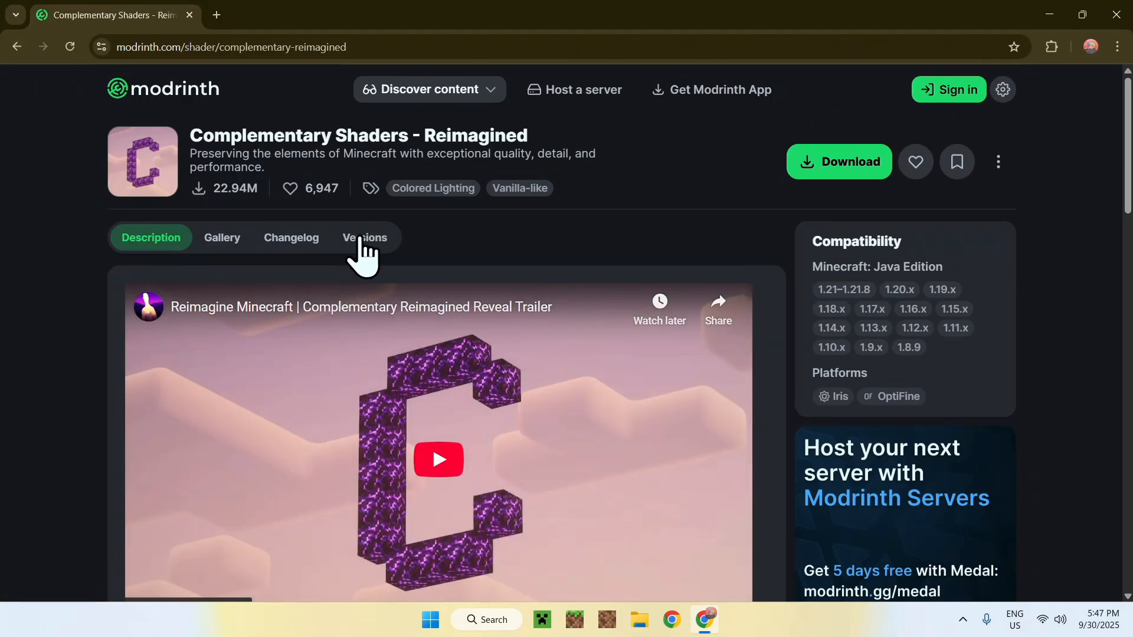
- Download Complementary Shaders - Reimagined r5.5.1 from the Versions list
click(364, 237)
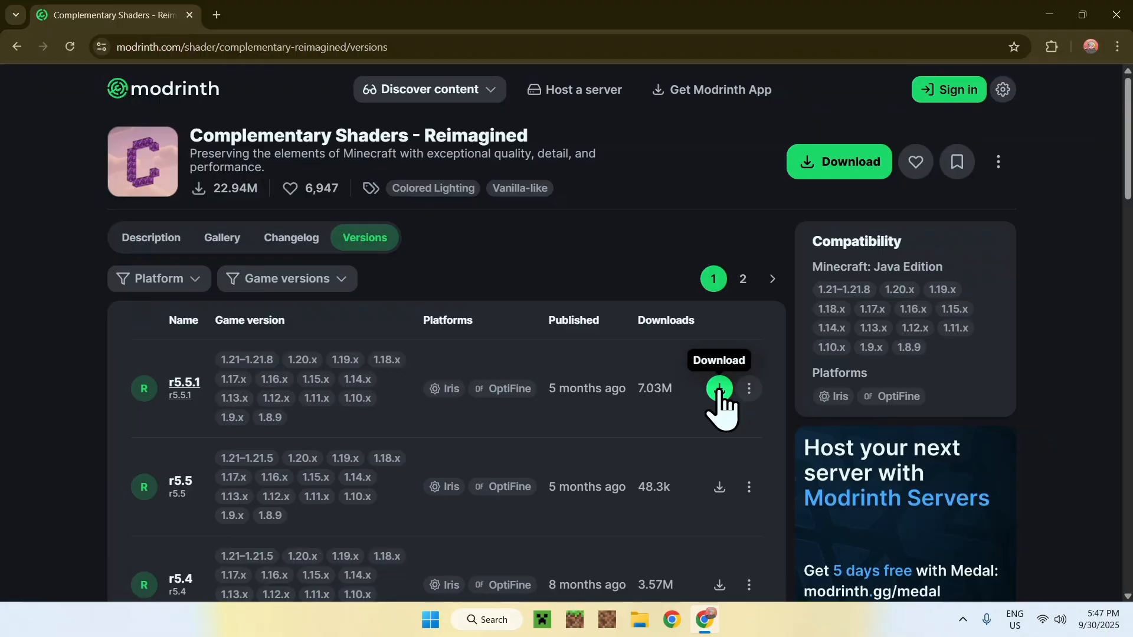
click(719, 388)
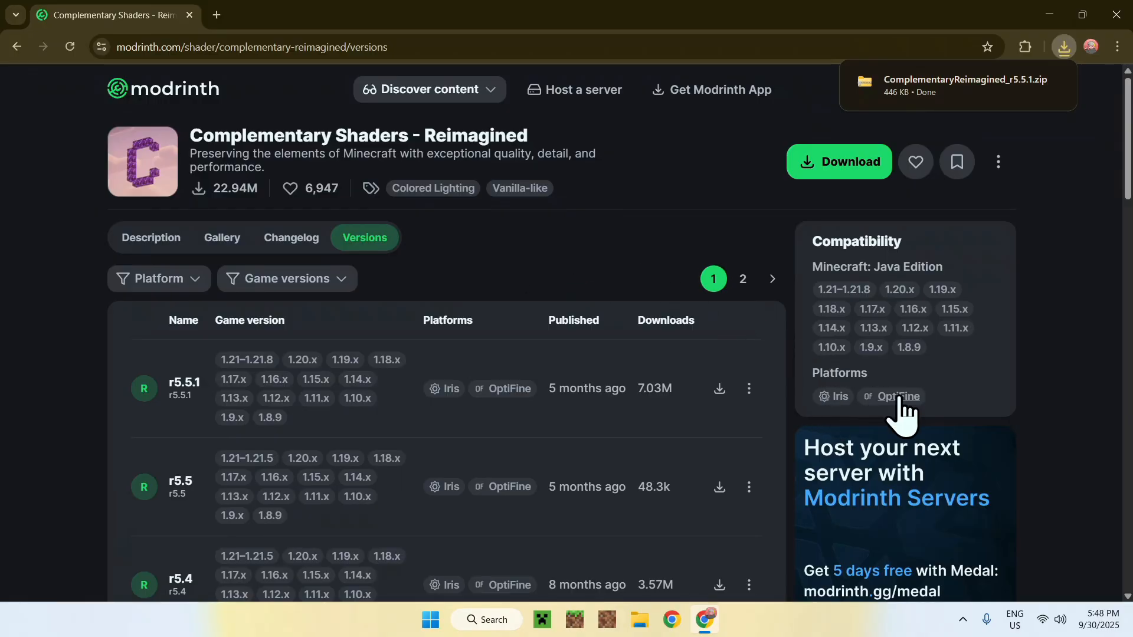
mouse_move(483, 235)
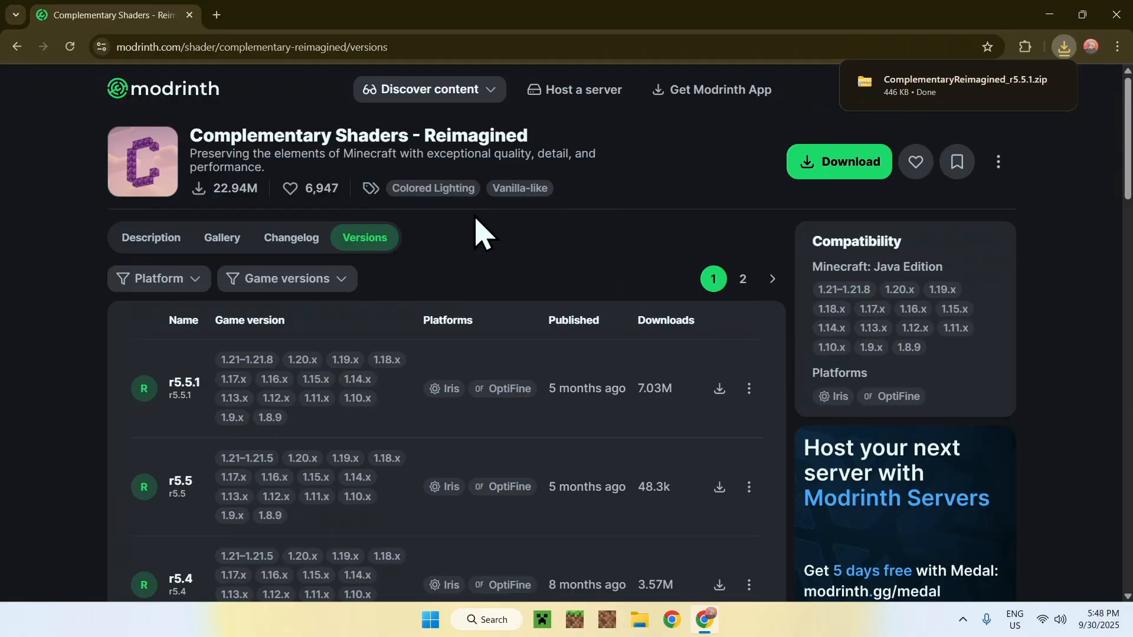
mouse_move(487, 260)
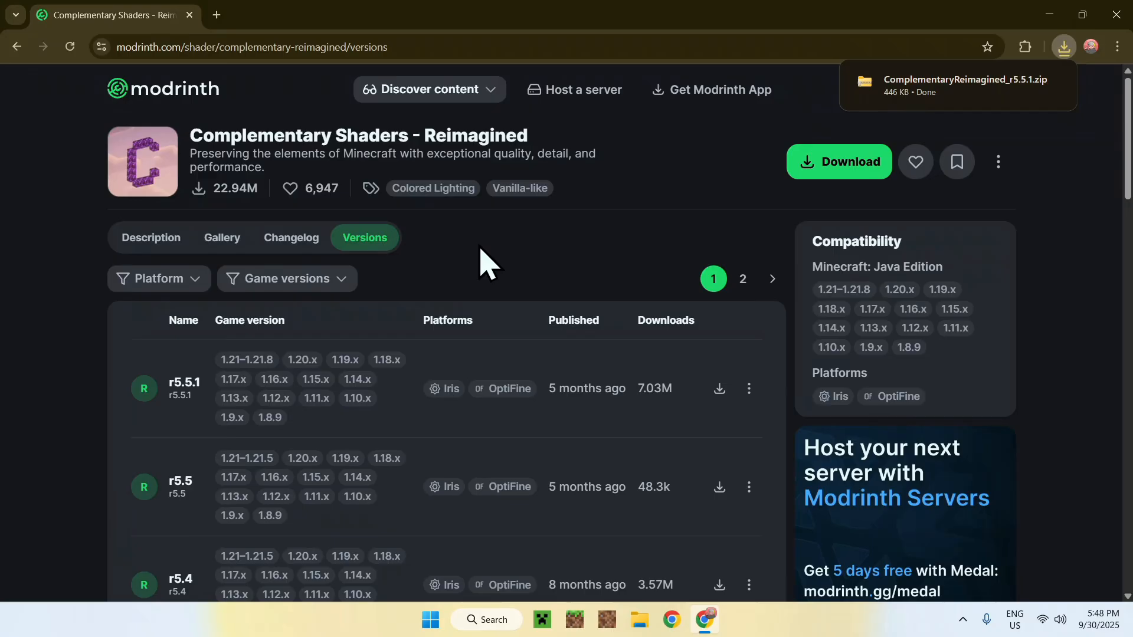
mouse_move(538, 256)
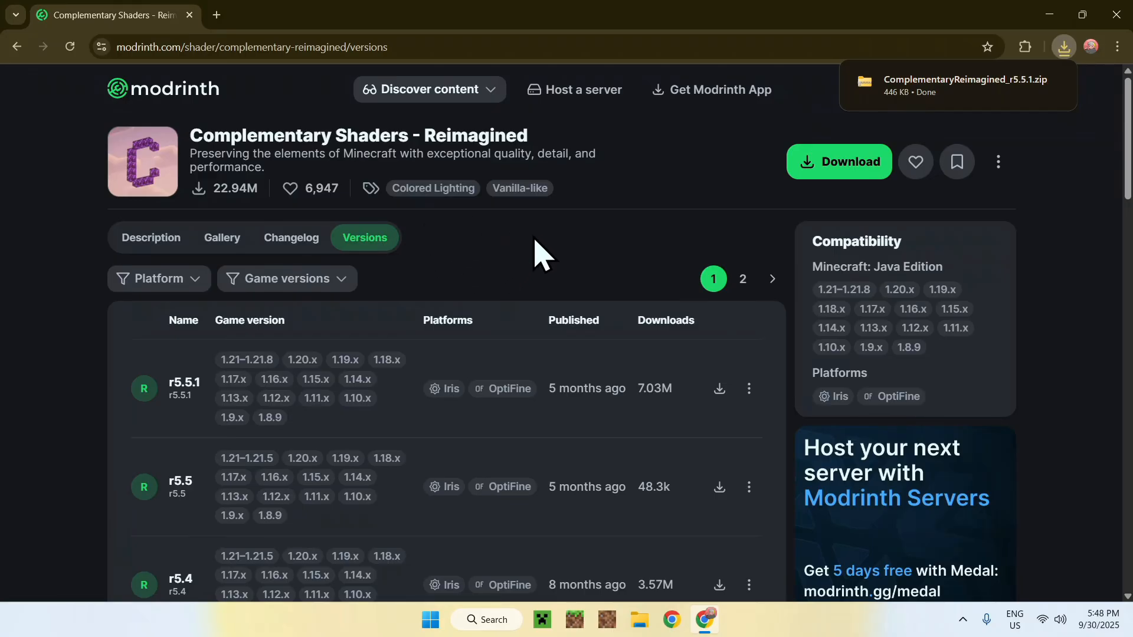
mouse_move(520, 263)
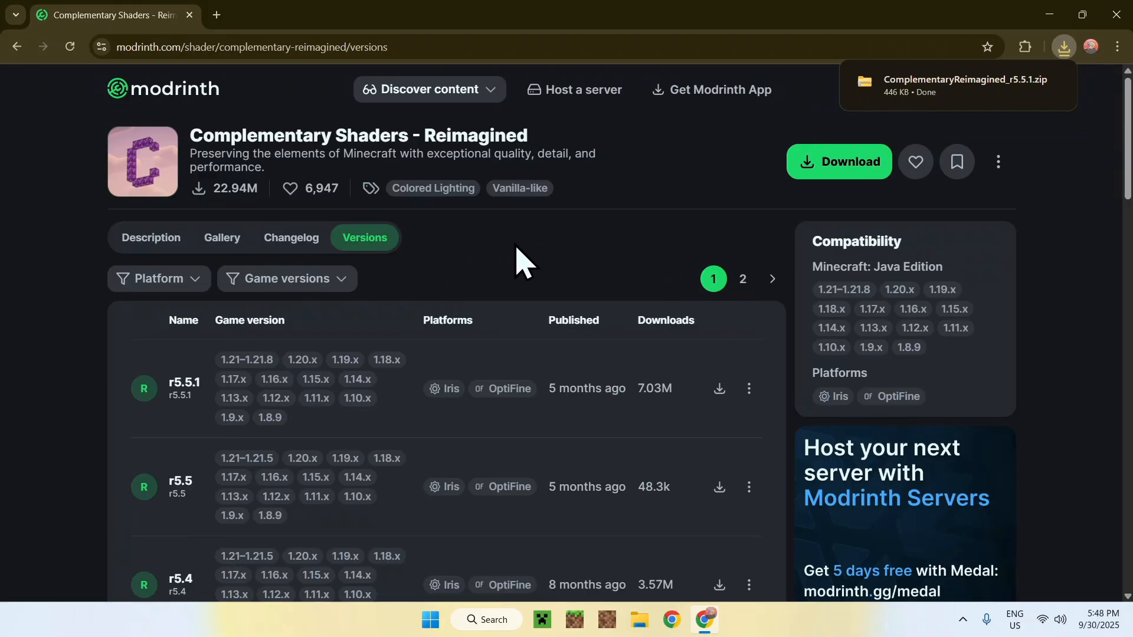
mouse_move(282, 130)
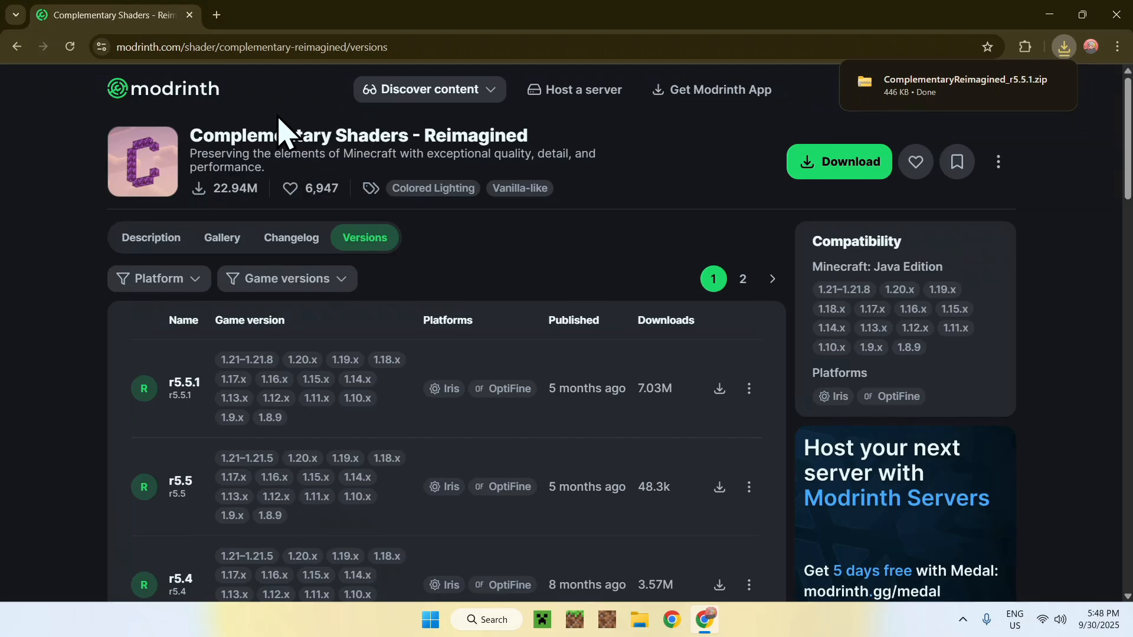
- Search for Iris Shaders in a new tab, open irisshaders.dev and go to Download Now
click(215, 14)
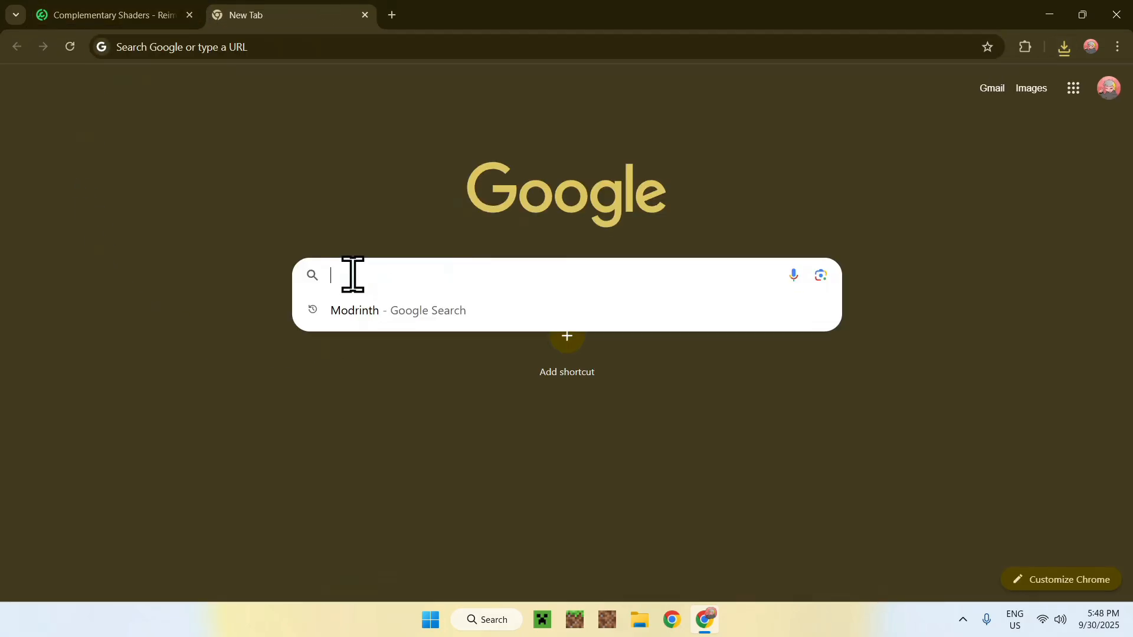
text(l)
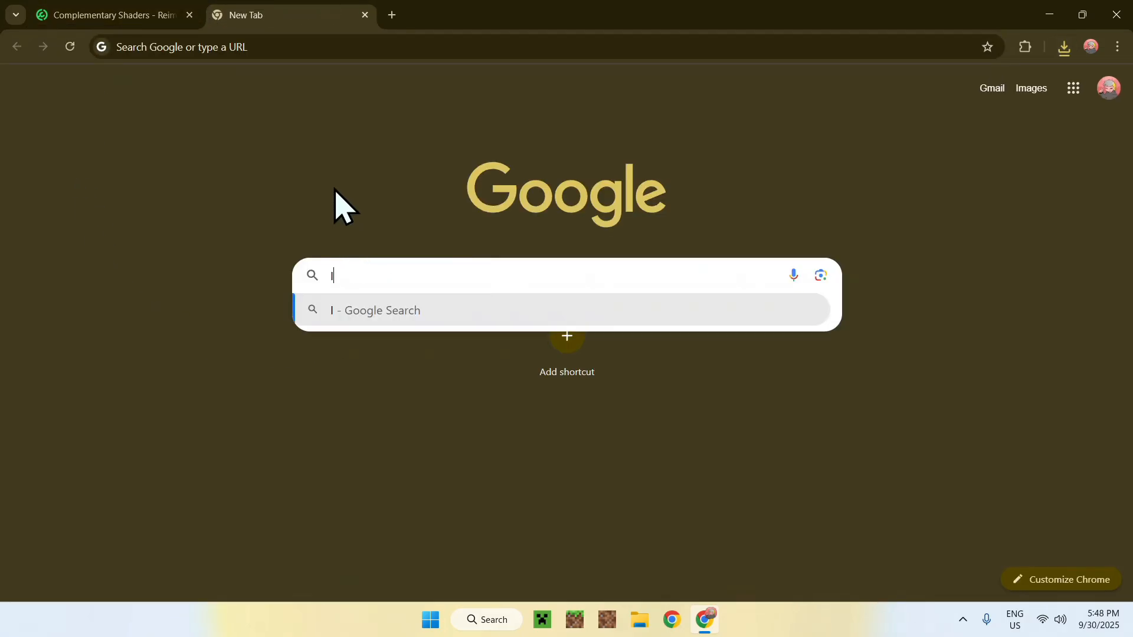
text(Iris Shaders)
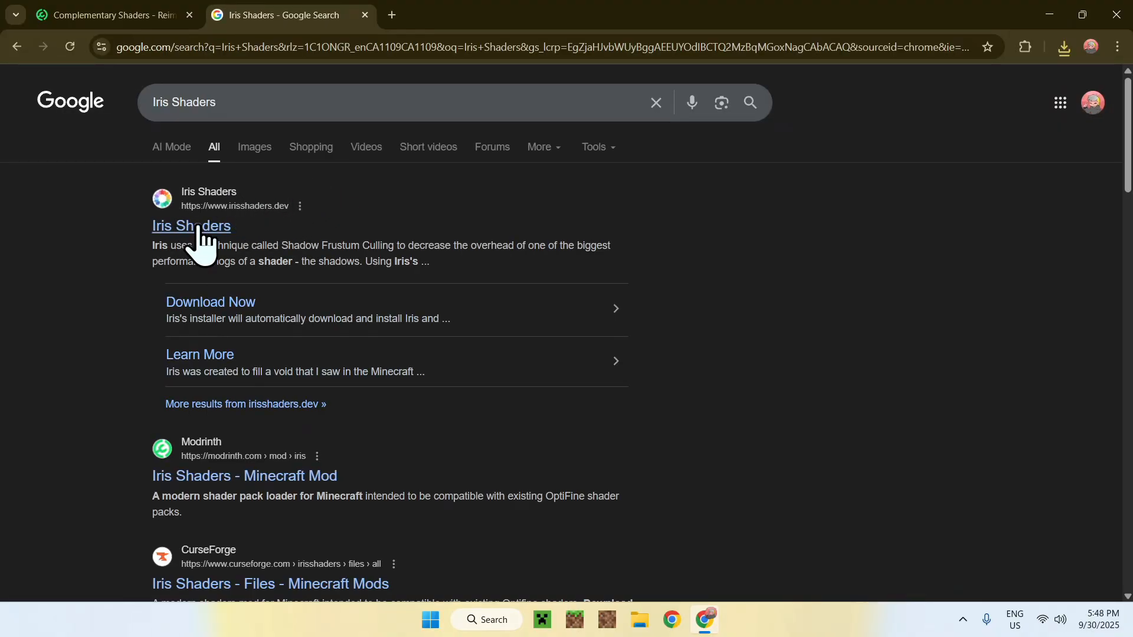
click(191, 225)
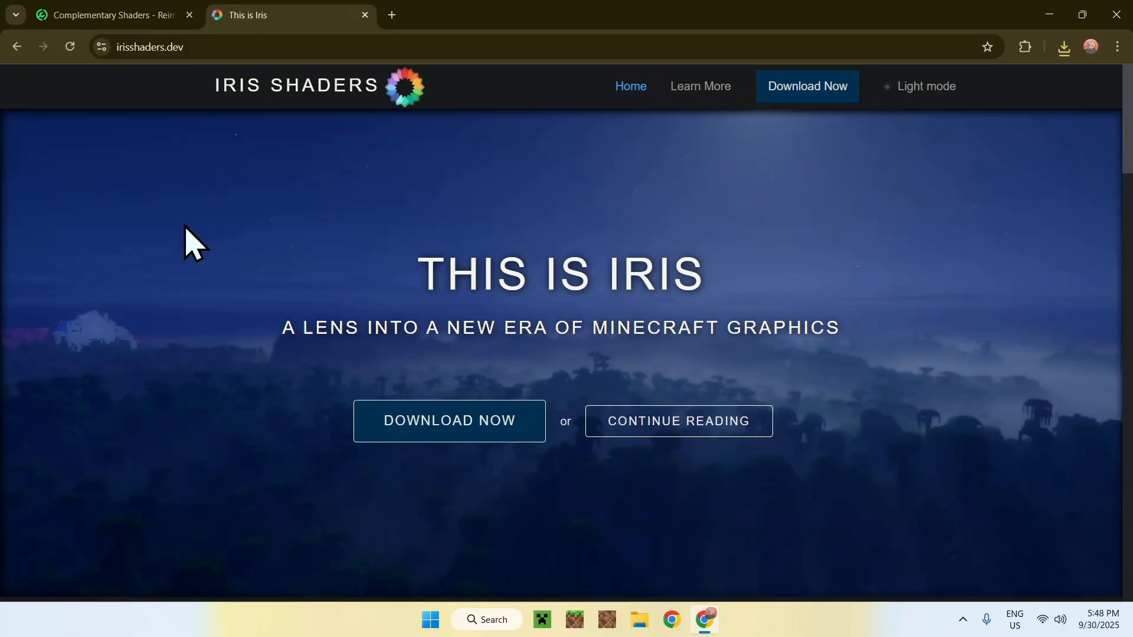
mouse_move(123, 353)
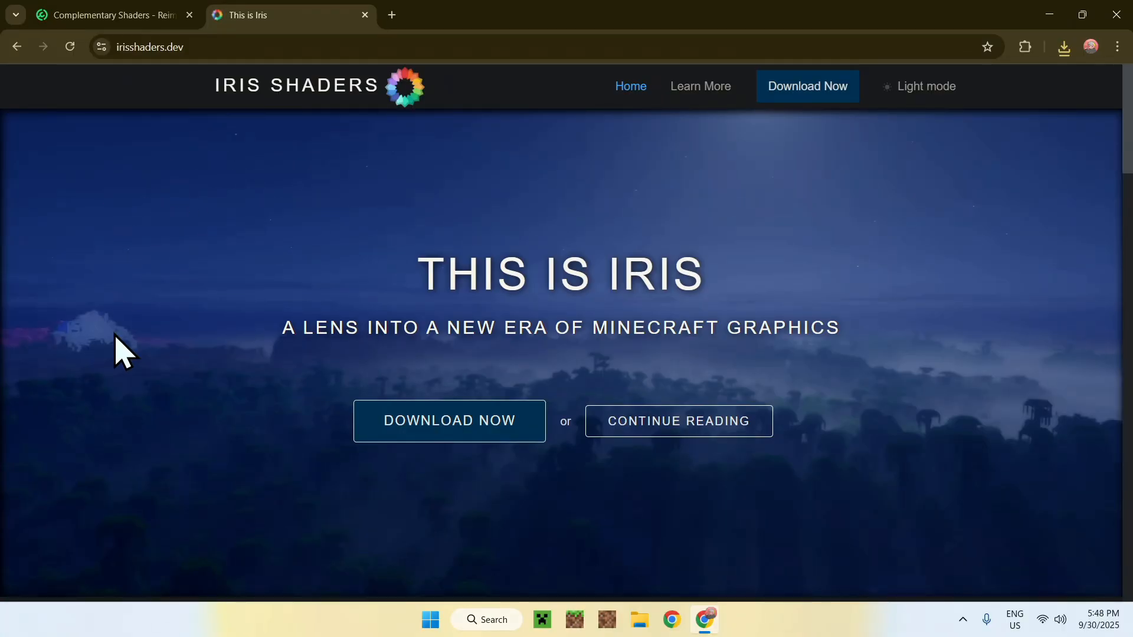
mouse_move(411, 487)
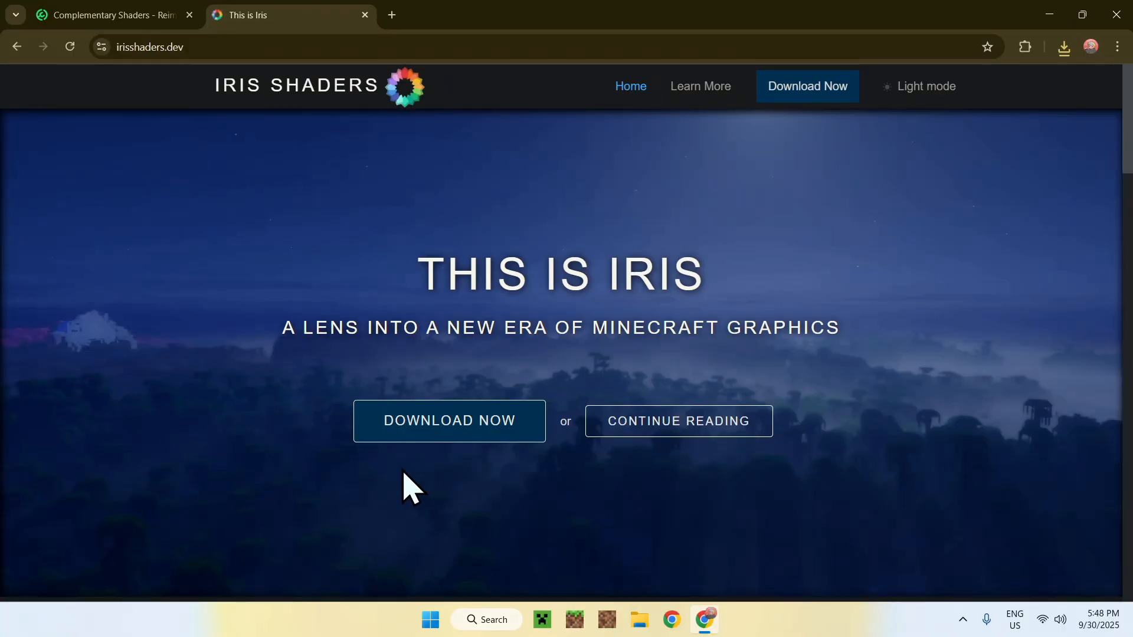
click(448, 420)
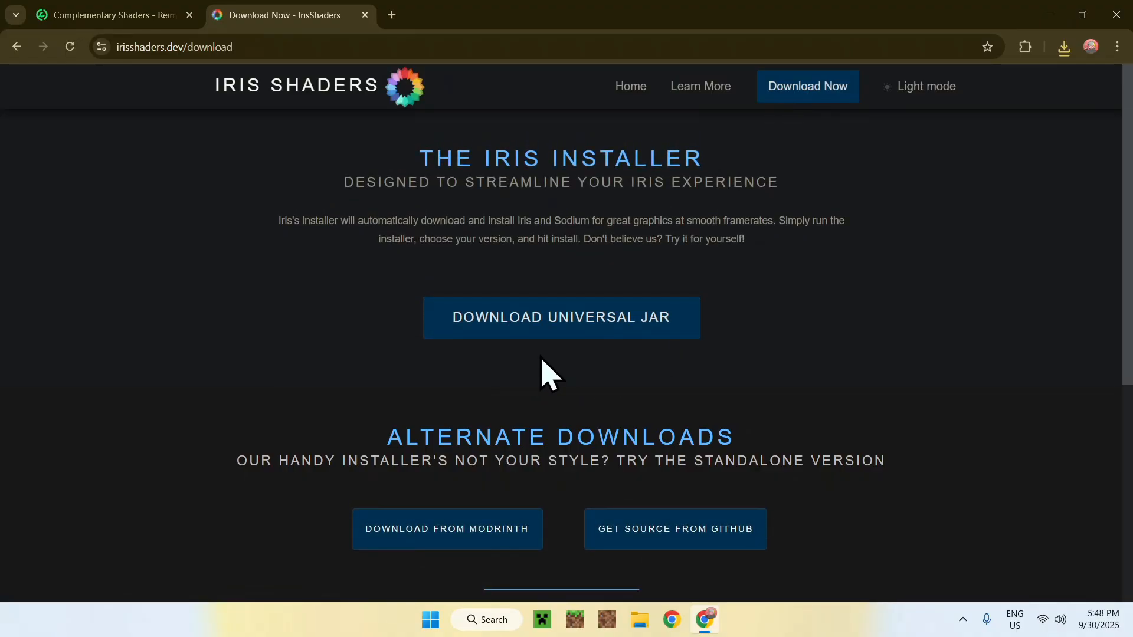
- Download the universal Iris-Installer-3.2.1.jar
click(1063, 46)
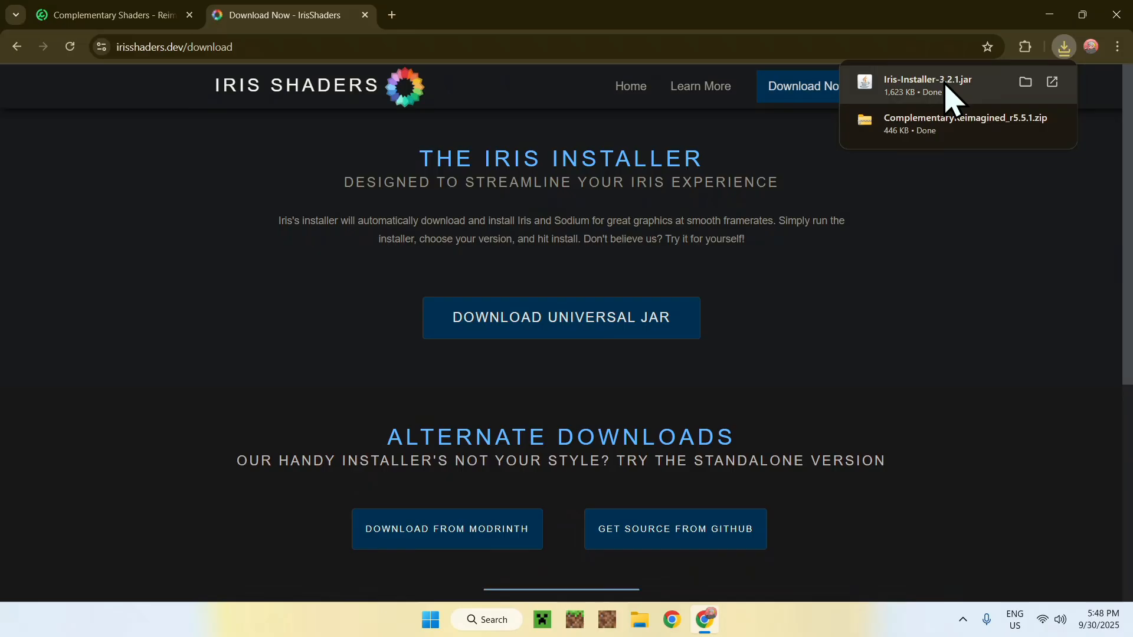
mouse_move(905, 212)
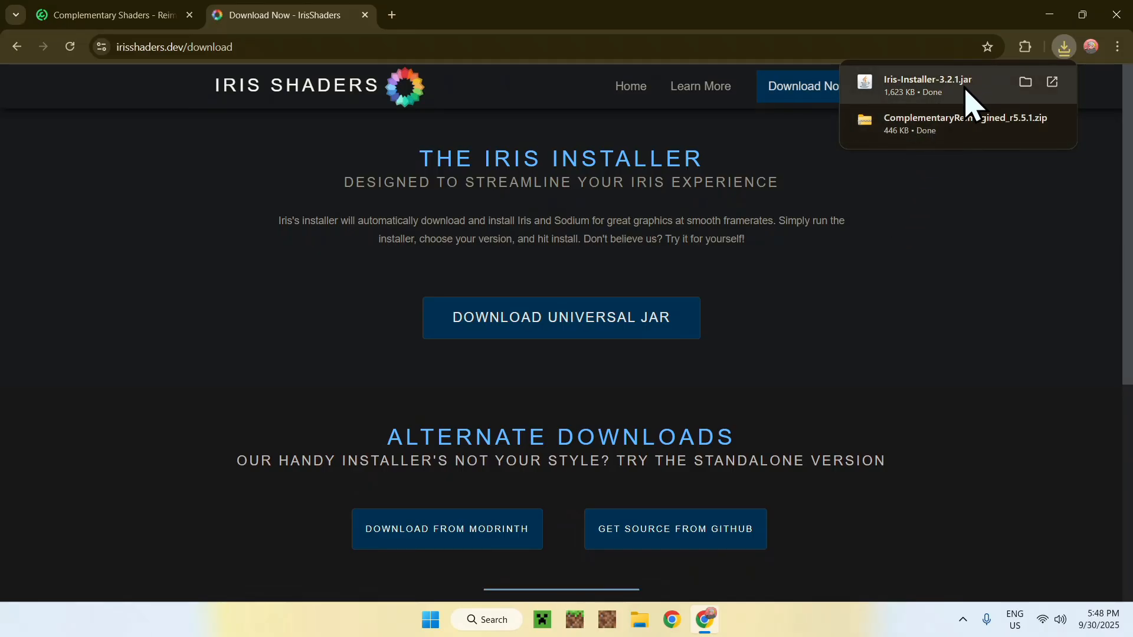
mouse_move(838, 281)
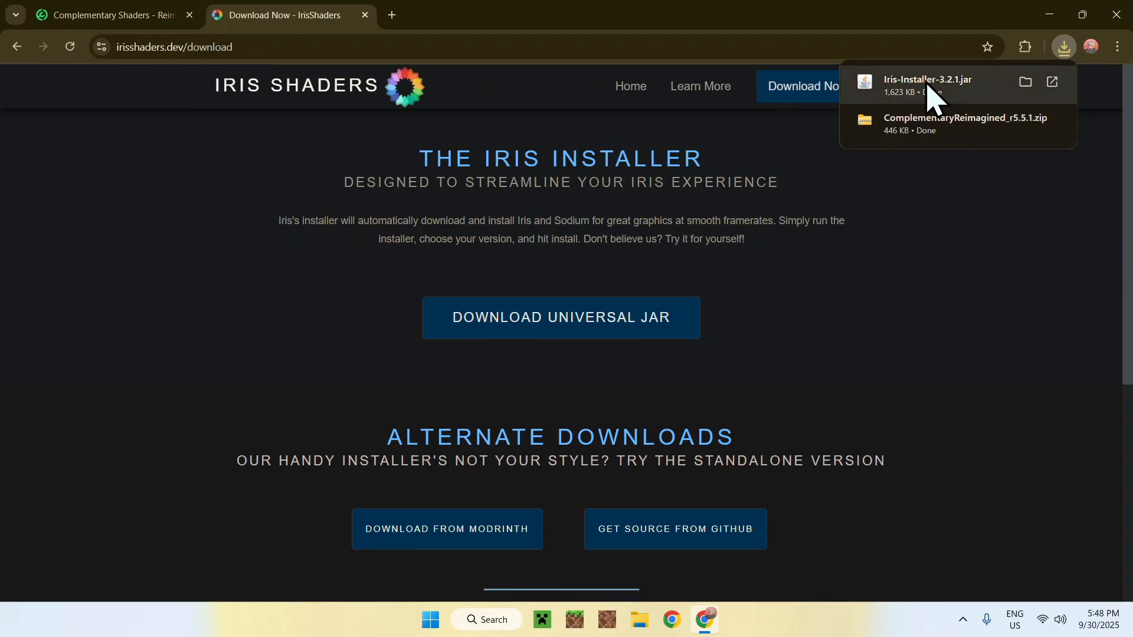
mouse_move(860, 314)
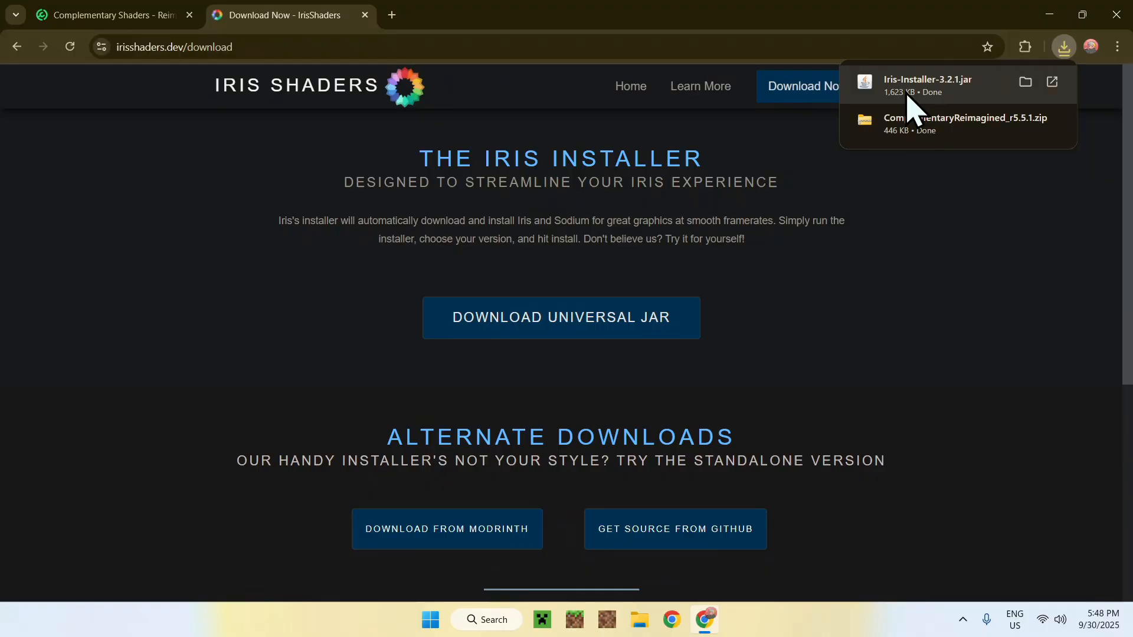
mouse_move(816, 304)
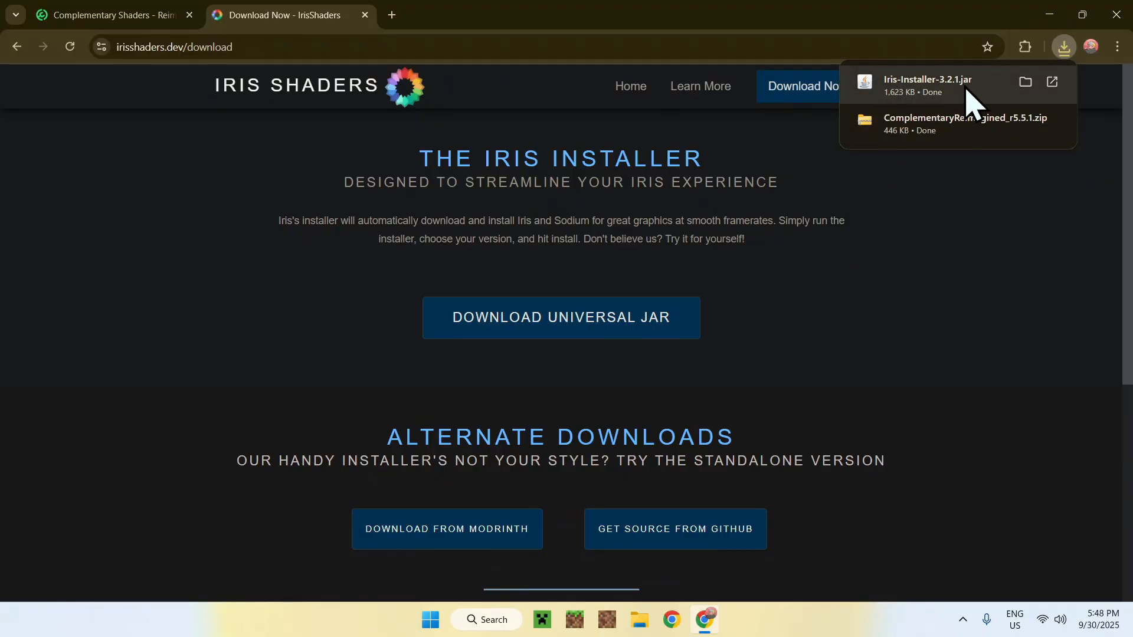
mouse_move(878, 297)
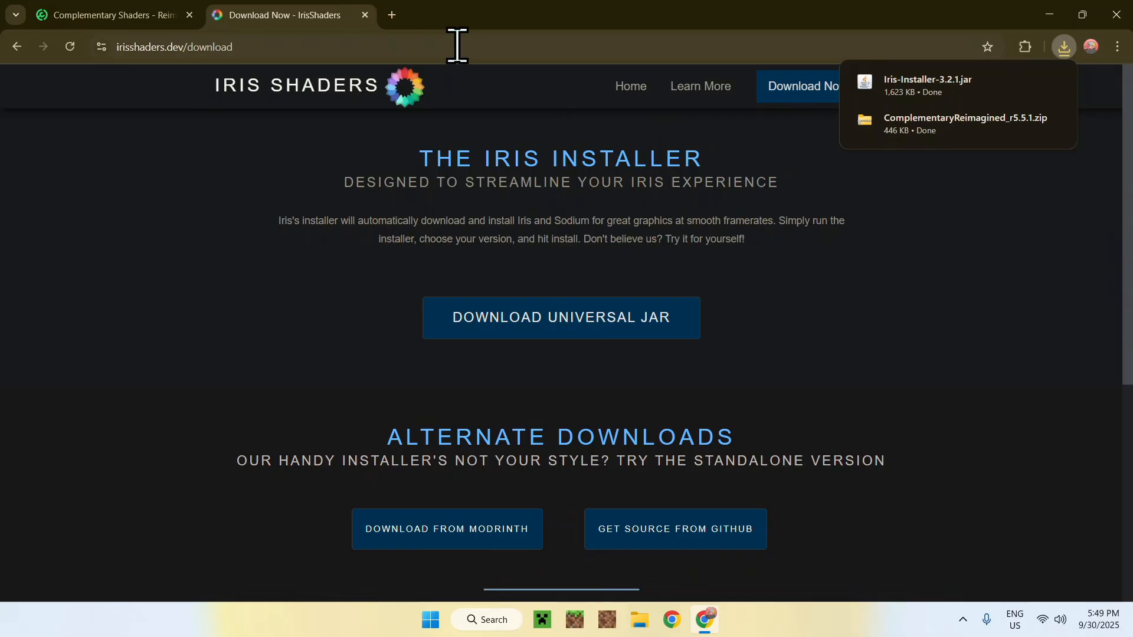
- Search for JDK 25, open Oracle's Java Downloads page, accept cookies and show the Windows installers
click(390, 14)
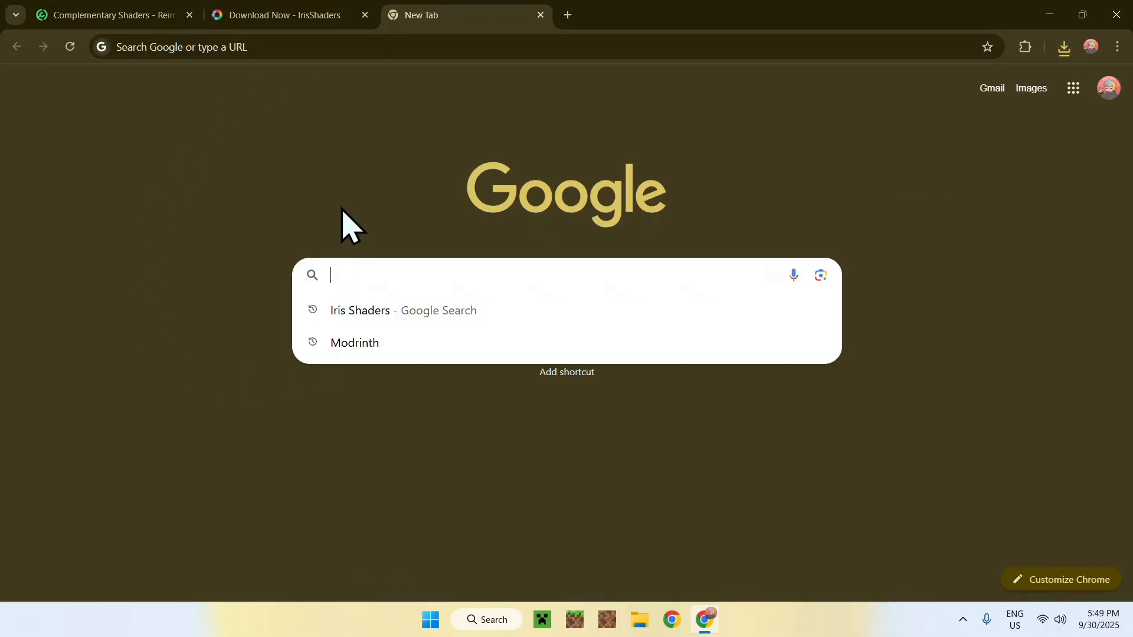
text(JDK 25)
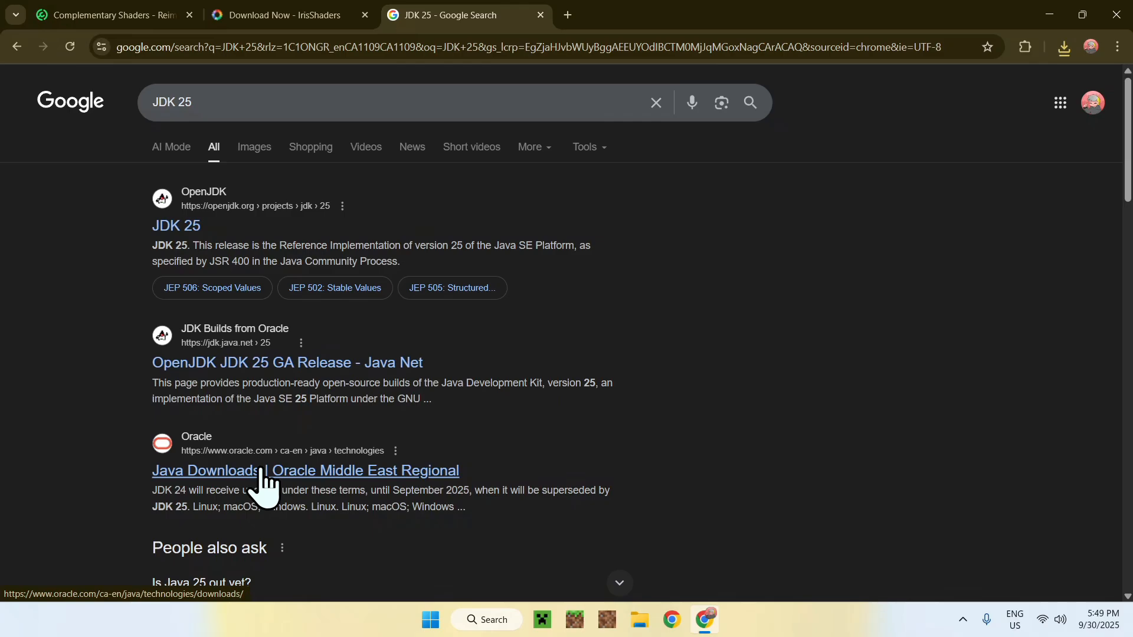
click(303, 471)
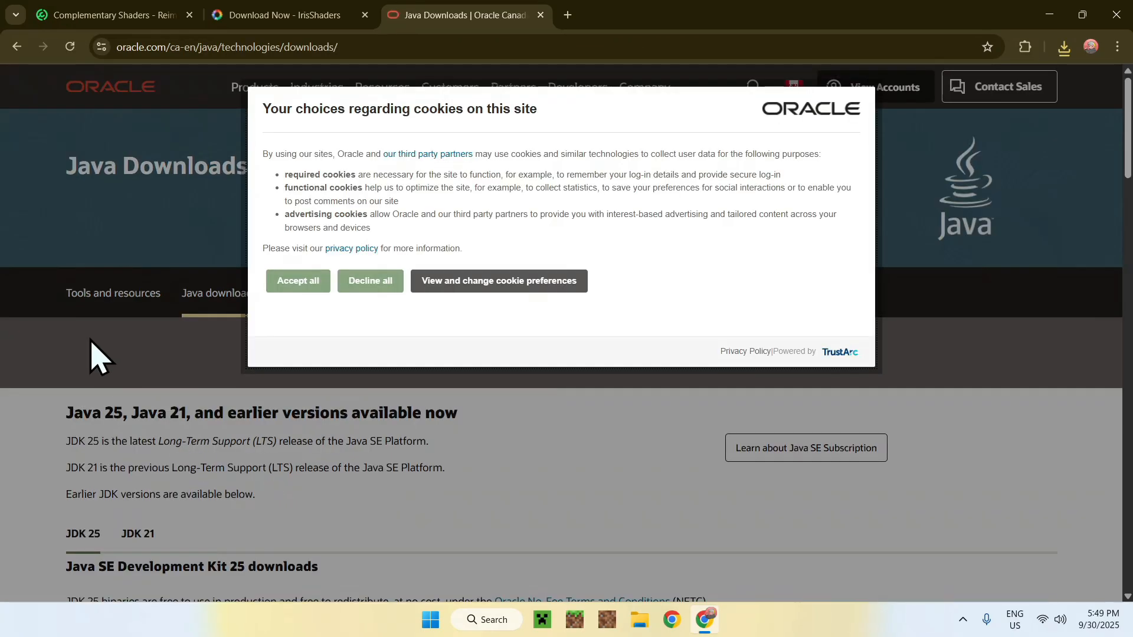
mouse_move(295, 307)
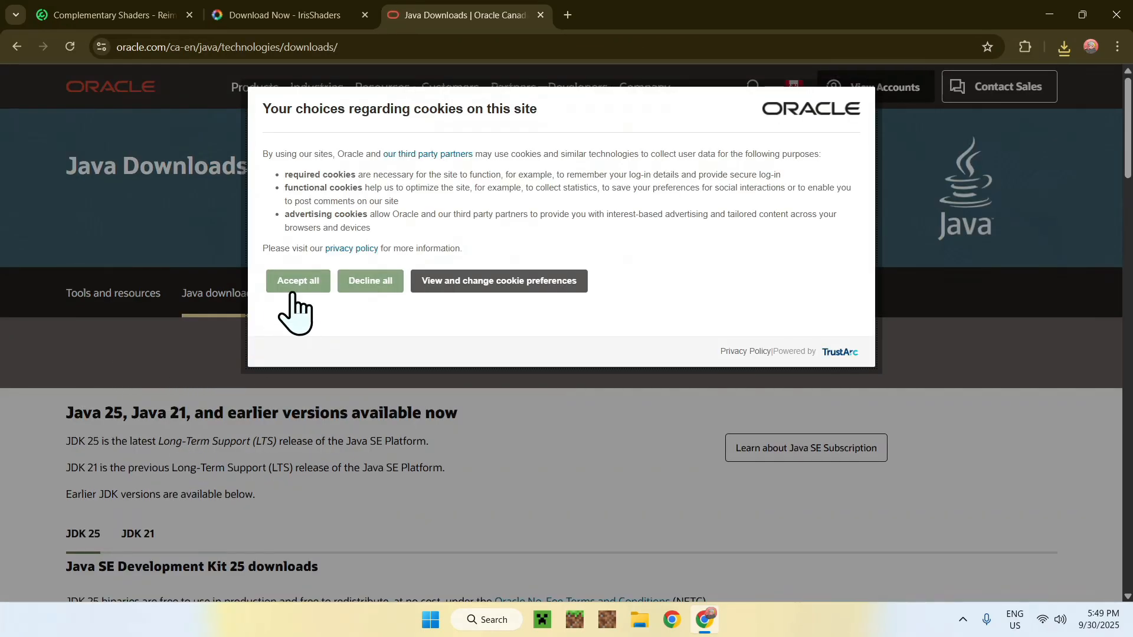
click(297, 281)
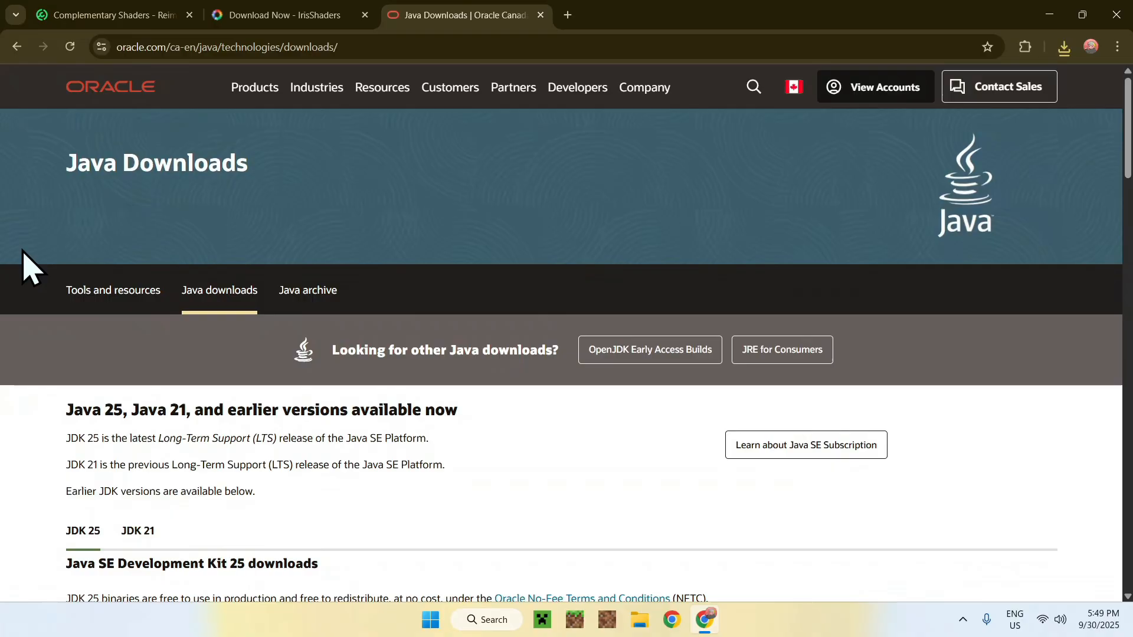
scroll(down, 3)
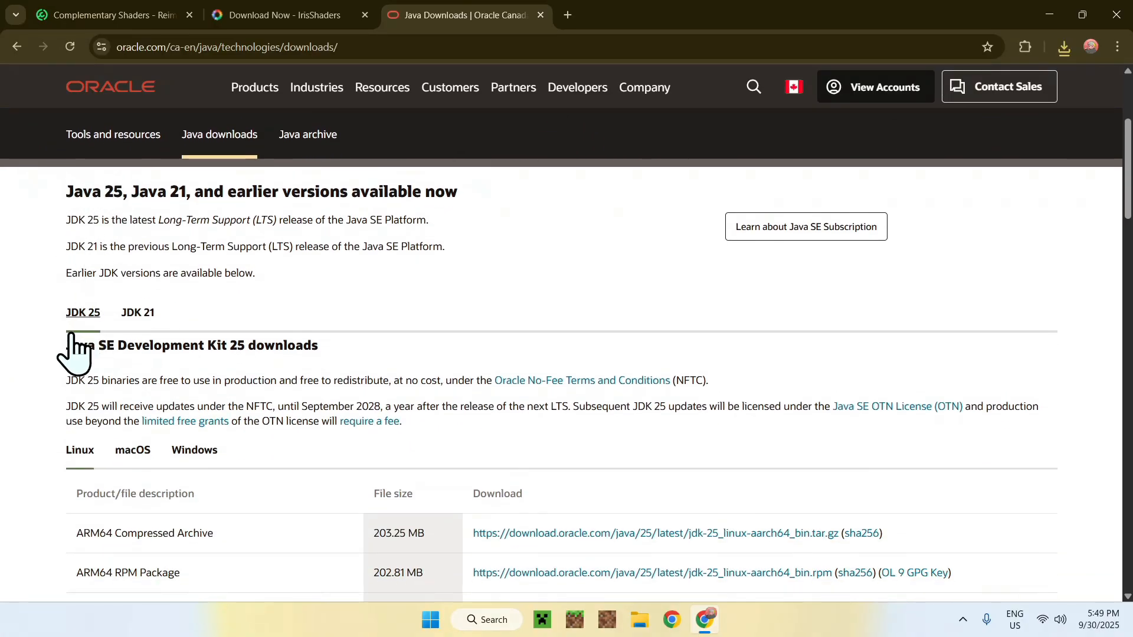
click(195, 450)
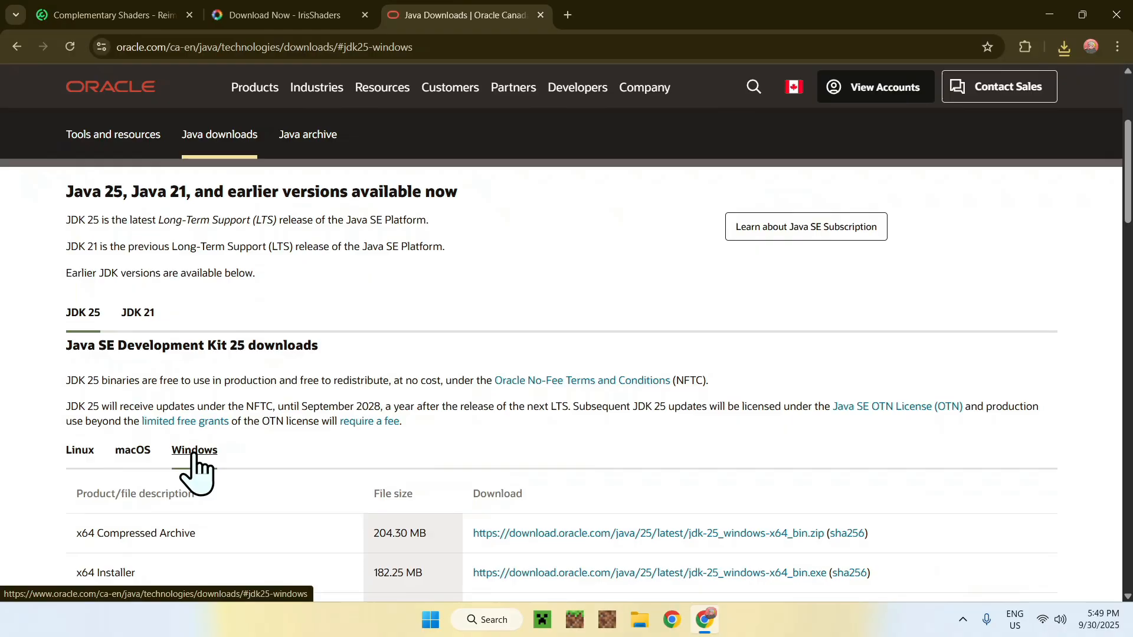
scroll(down, 3)
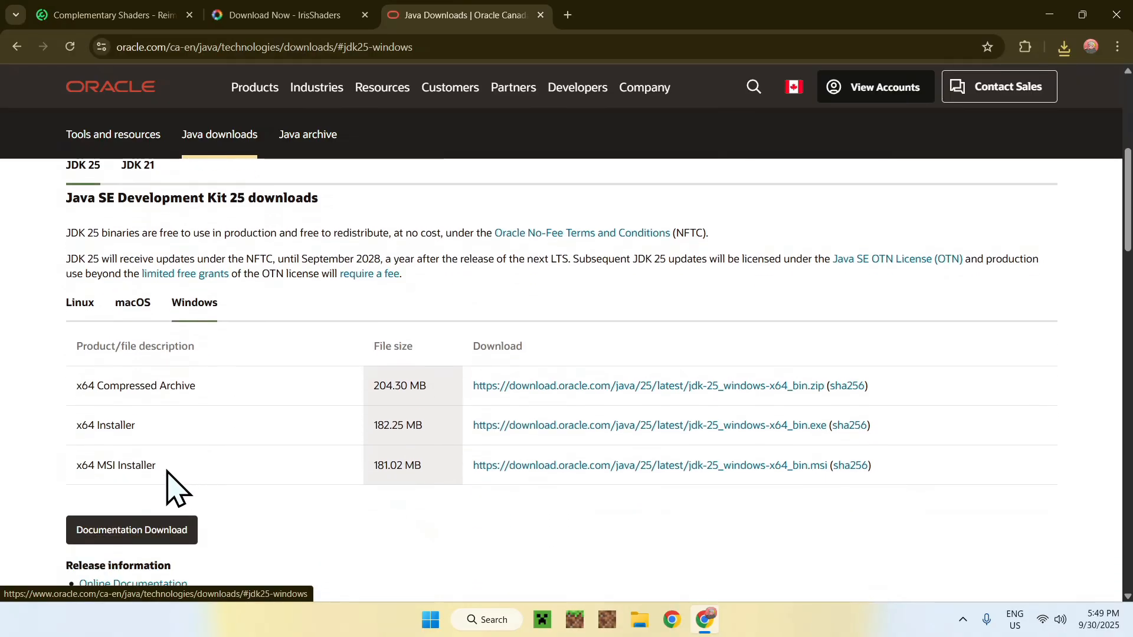
mouse_move(483, 451)
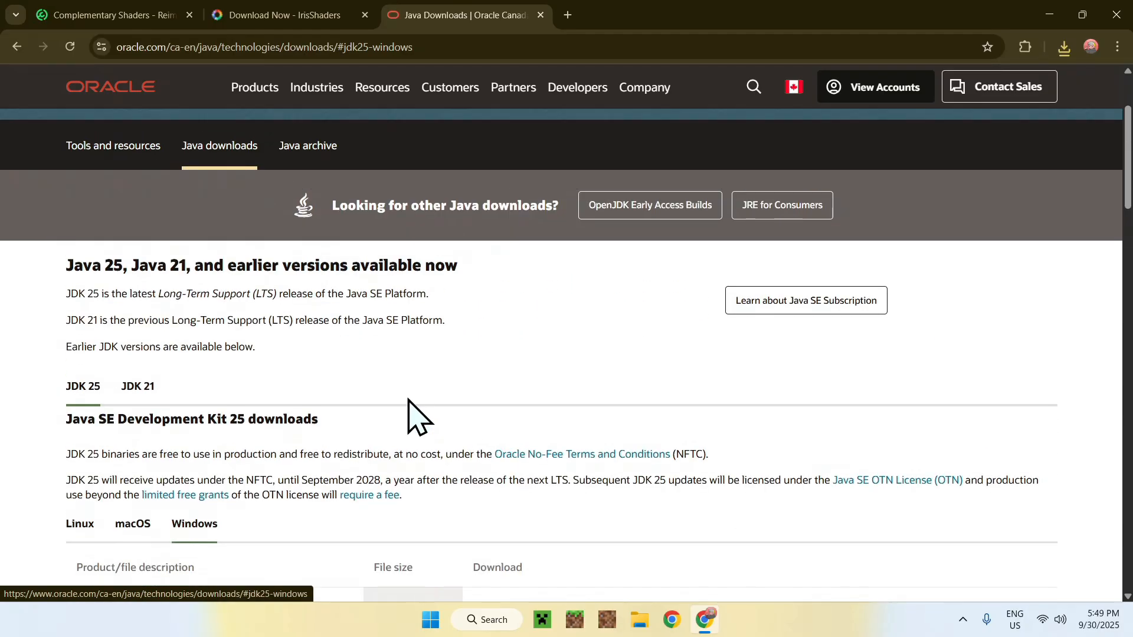
- Show Chrome's recent download history
click(1063, 47)
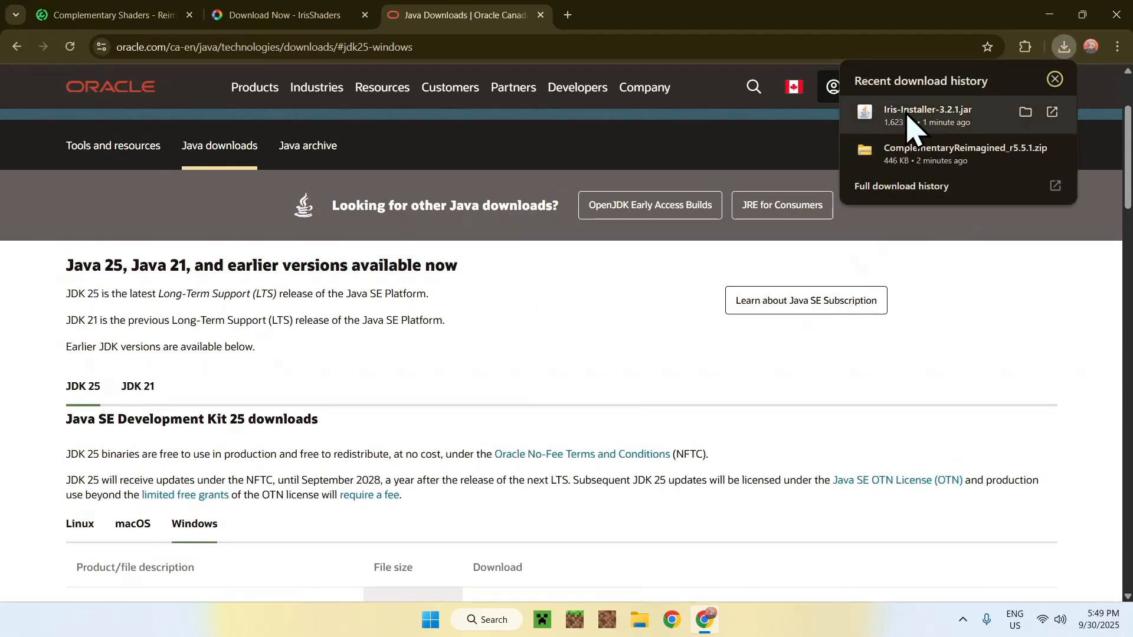
mouse_move(620, 327)
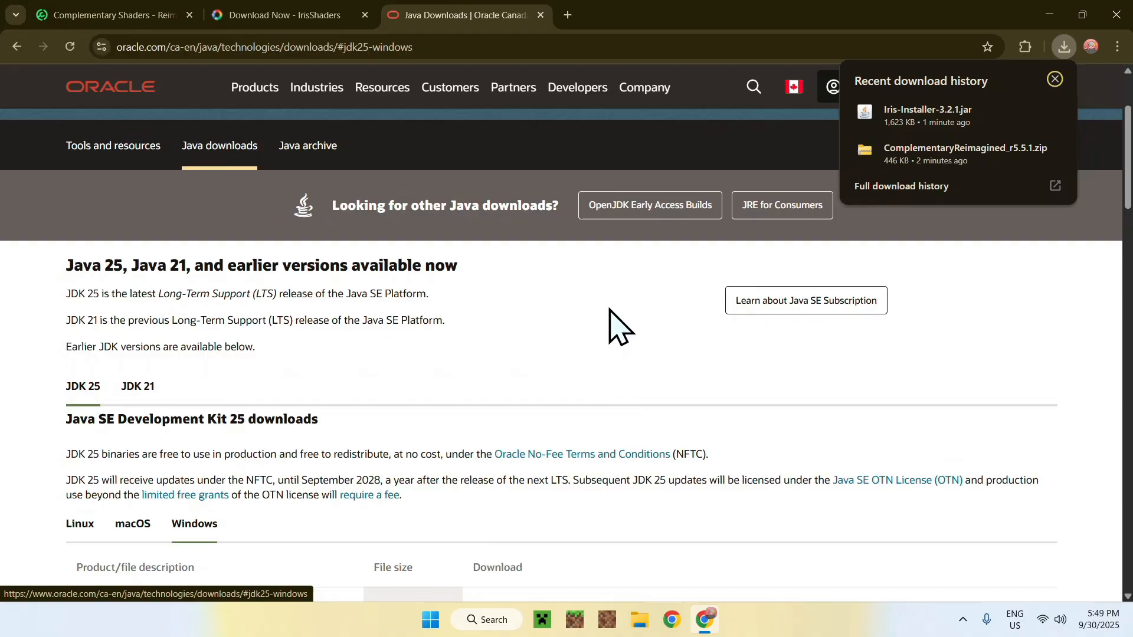
mouse_move(559, 311)
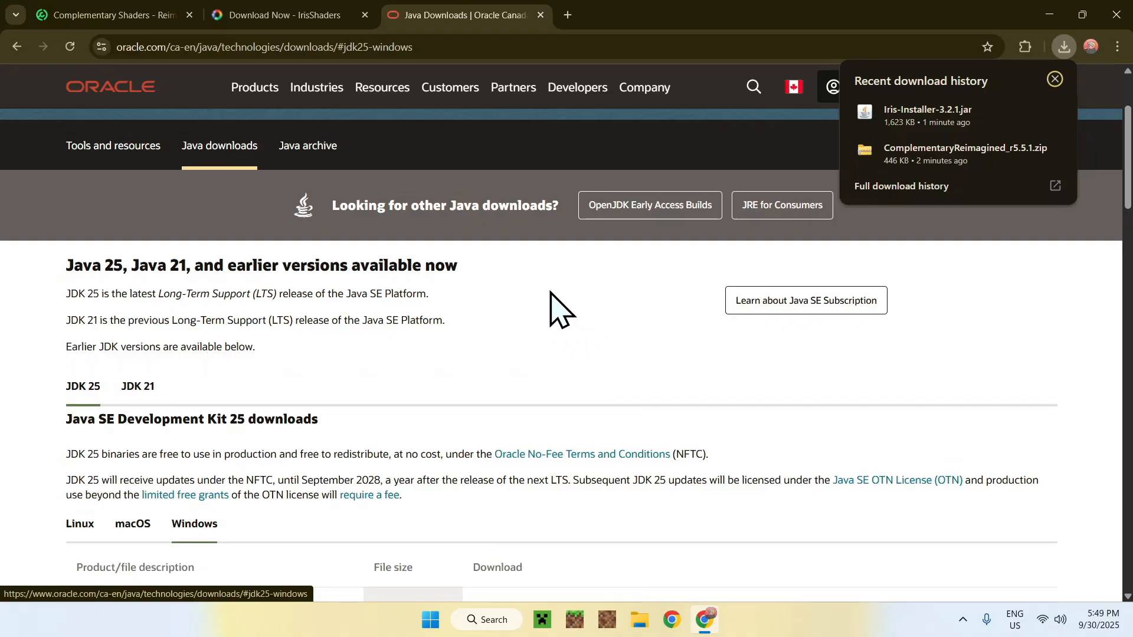
mouse_move(1096, 336)
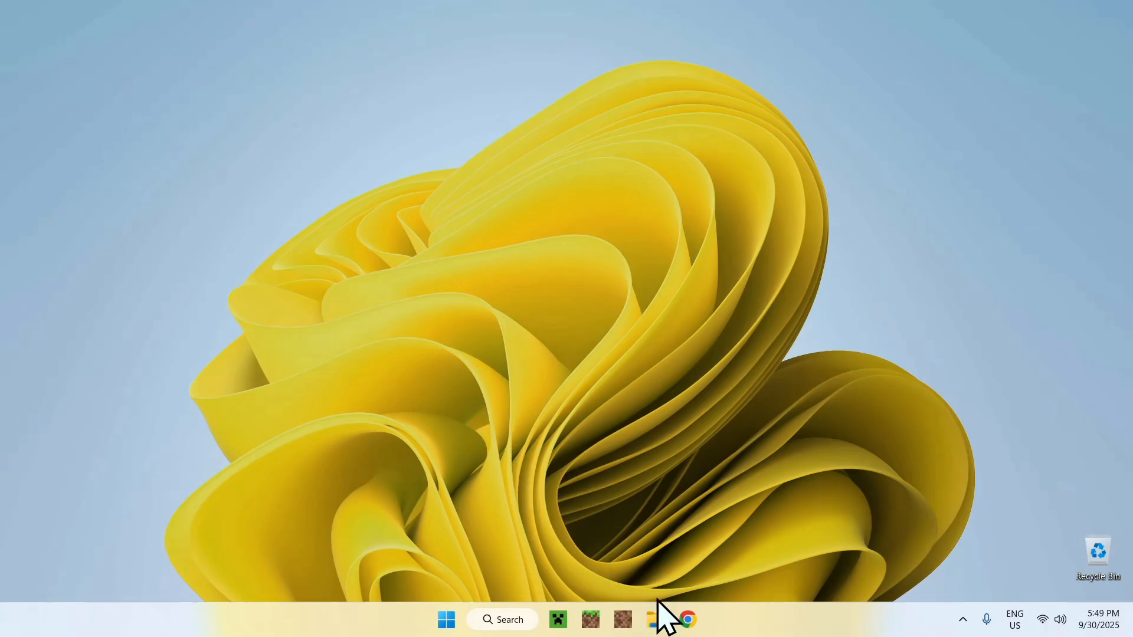
- Open File Explorer from the taskbar at its Home page
click(655, 619)
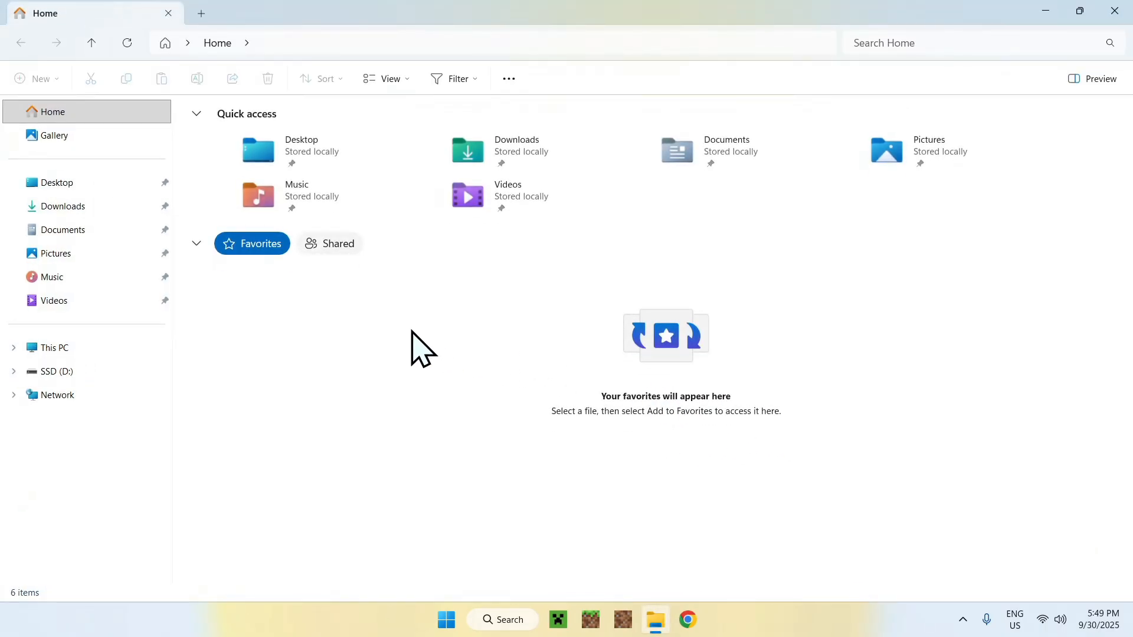
- Go to the Downloads folder and run Iris-Installer-3.2.1.jar
click(62, 206)
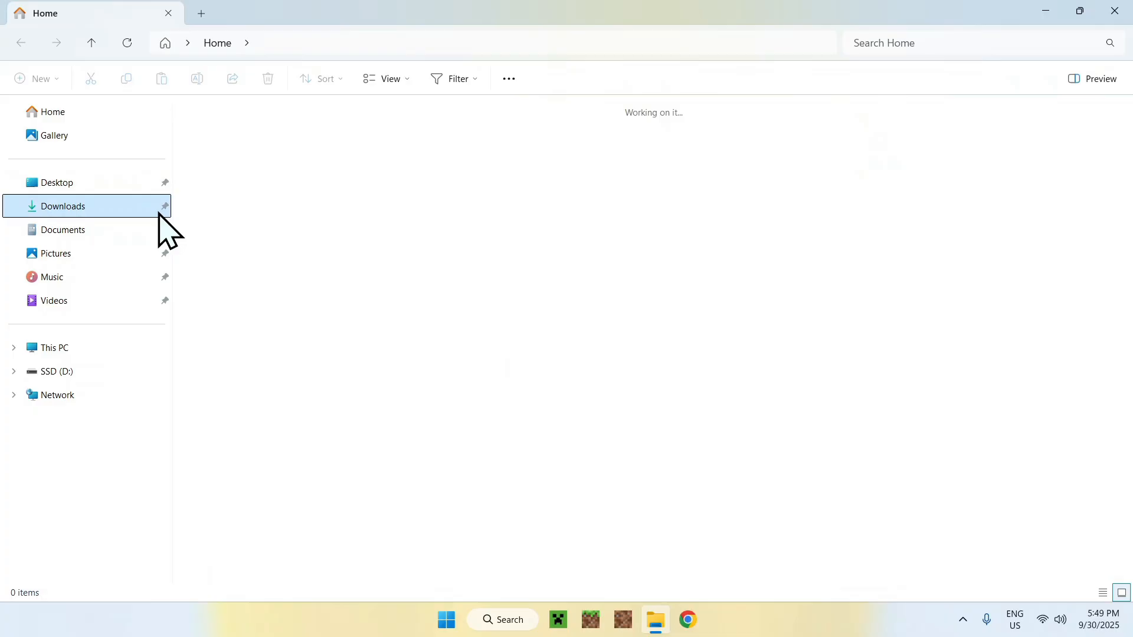
click(62, 206)
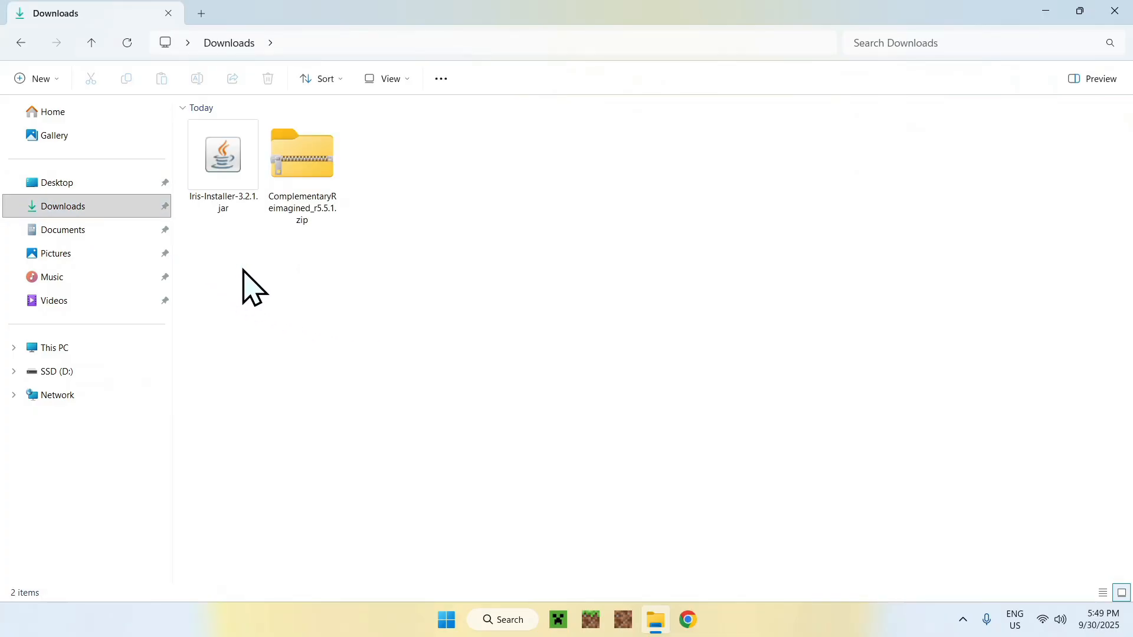
click(223, 155)
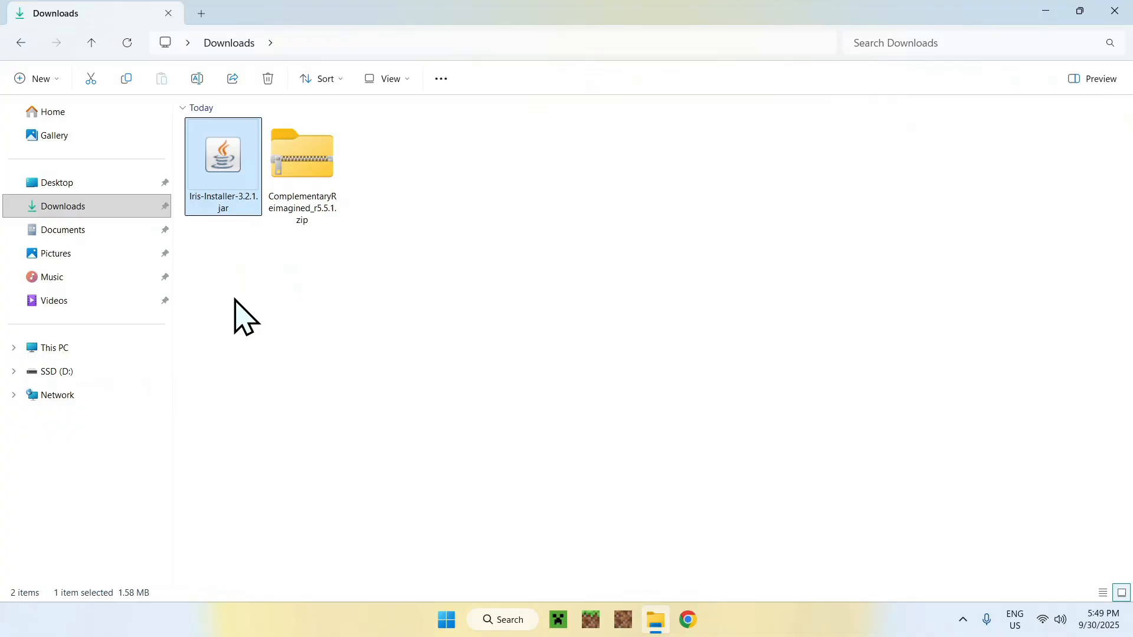
double_click(223, 153)
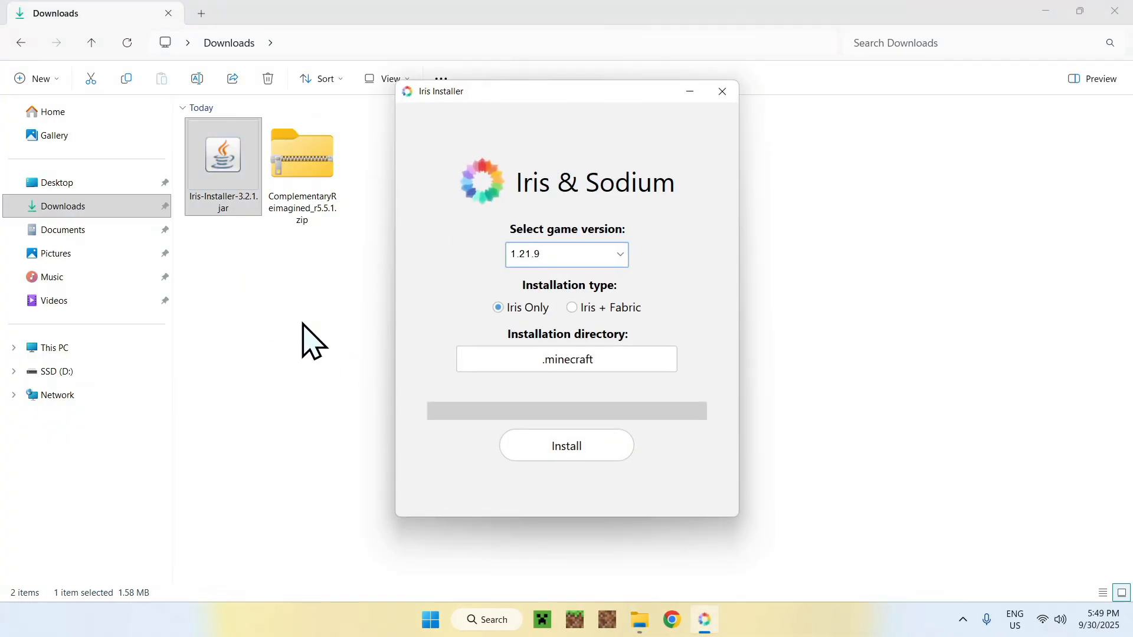
mouse_move(514, 276)
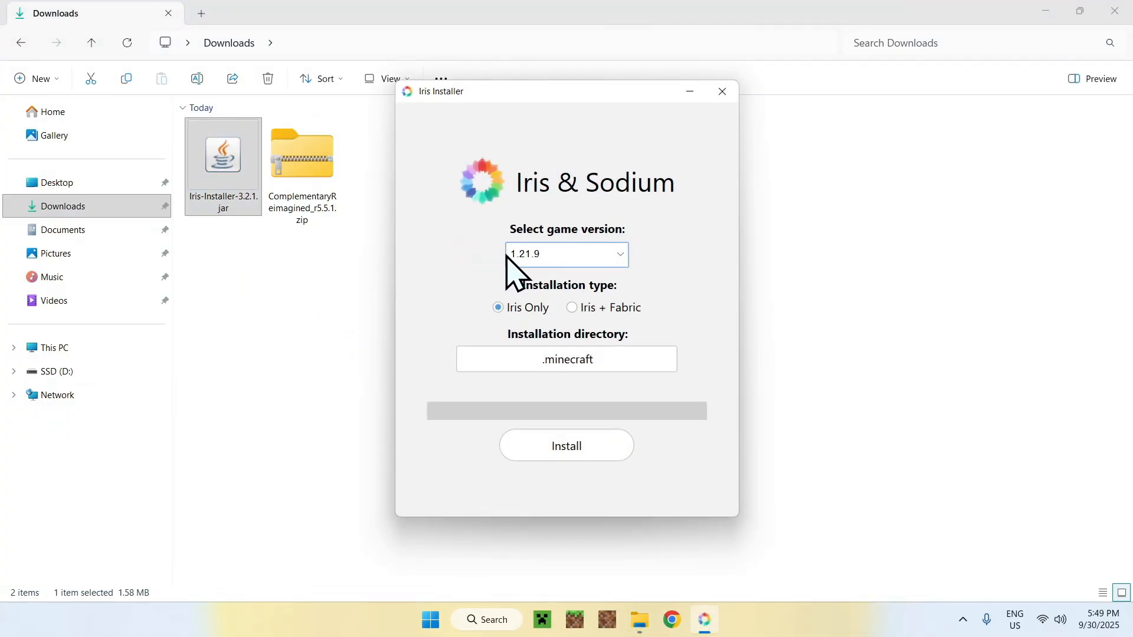
mouse_move(476, 279)
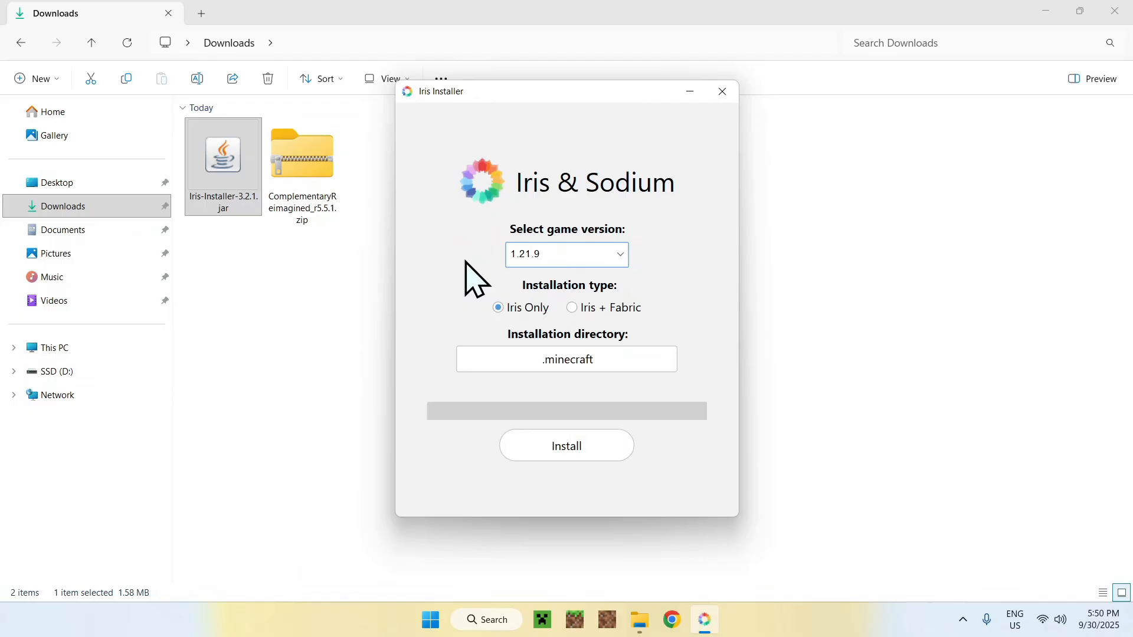
mouse_move(690, 329)
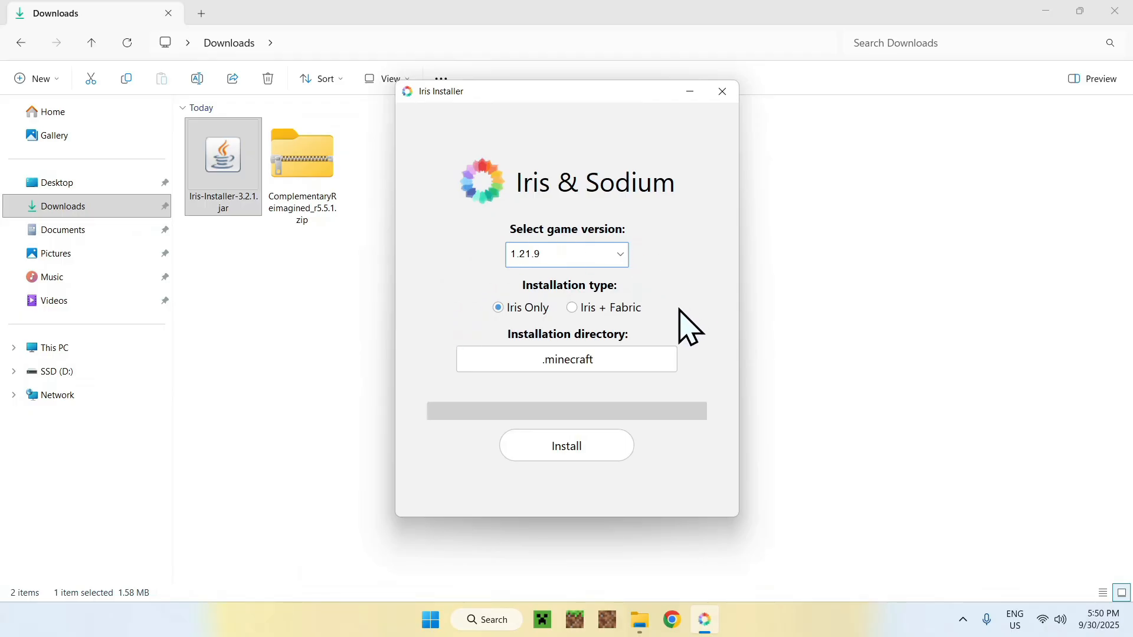
mouse_move(675, 333)
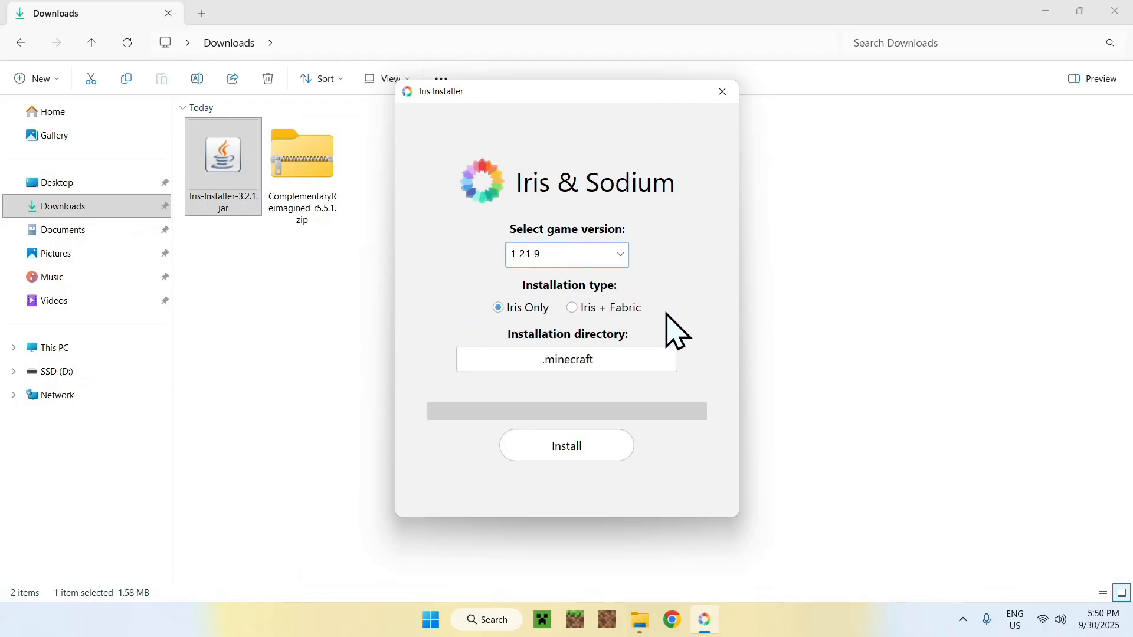
mouse_move(452, 321)
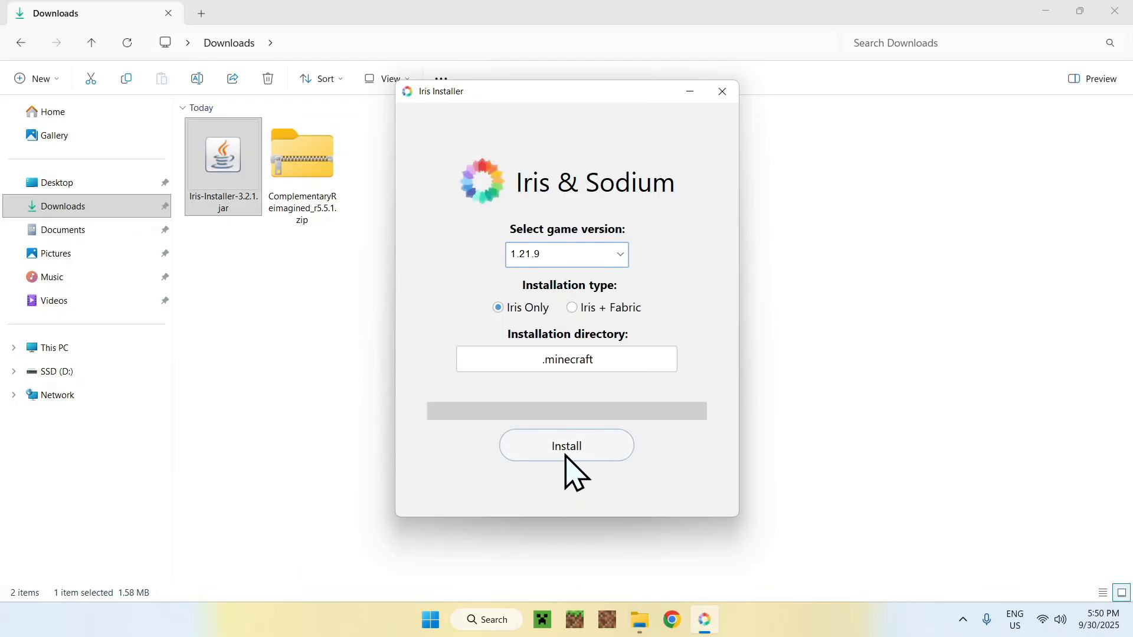
- Install Iris Only for Minecraft 1.21.9 into .minecraft and close the installer
click(566, 445)
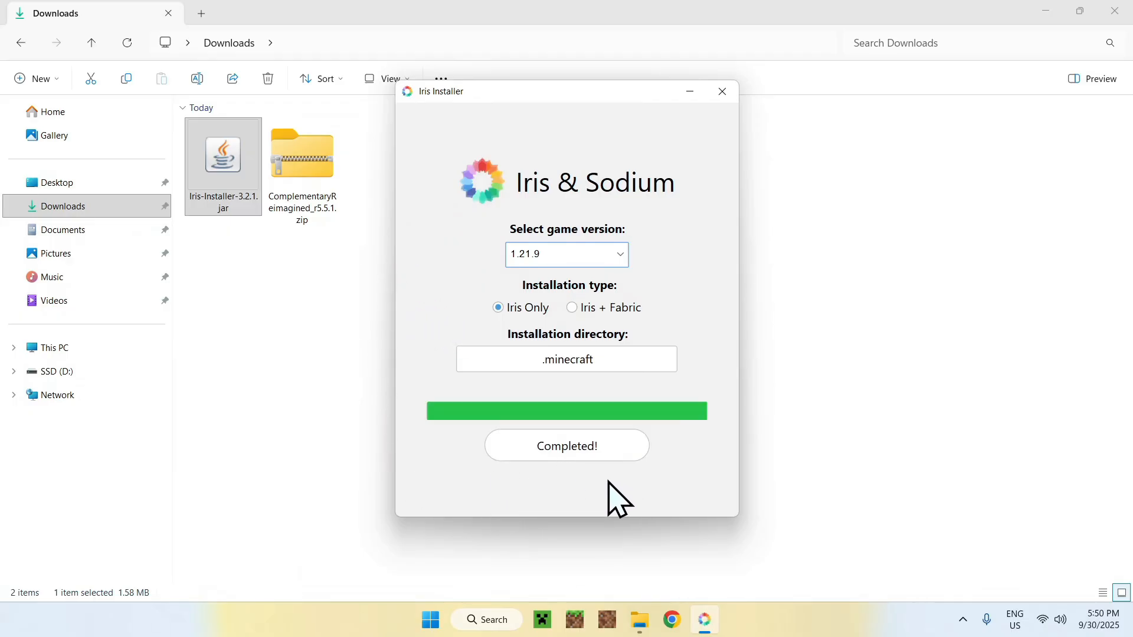
mouse_move(803, 163)
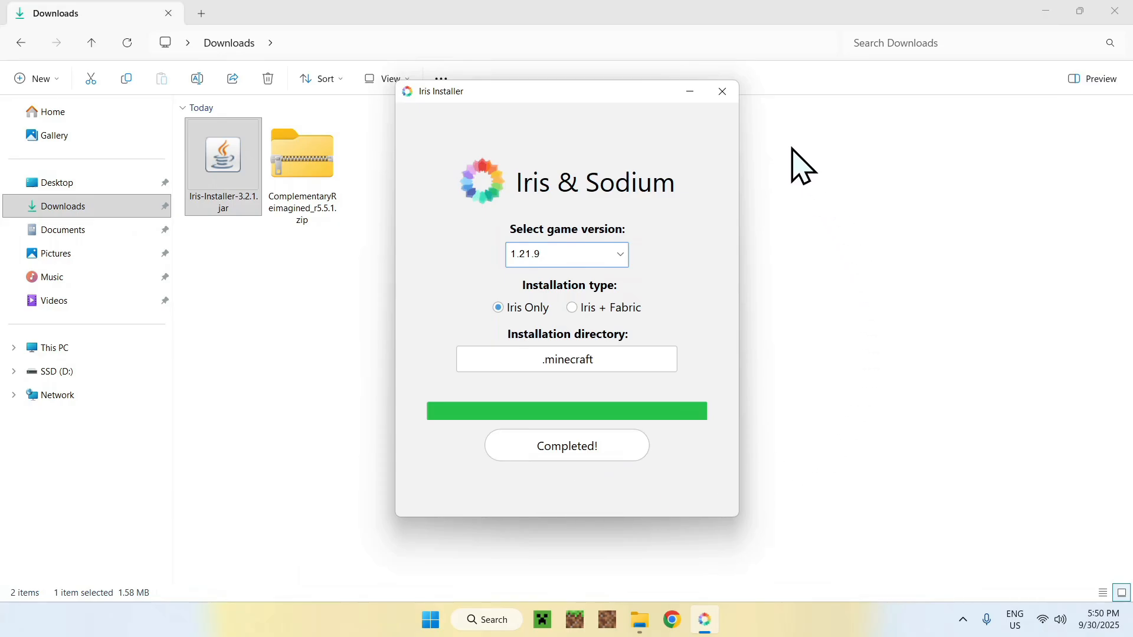
click(720, 91)
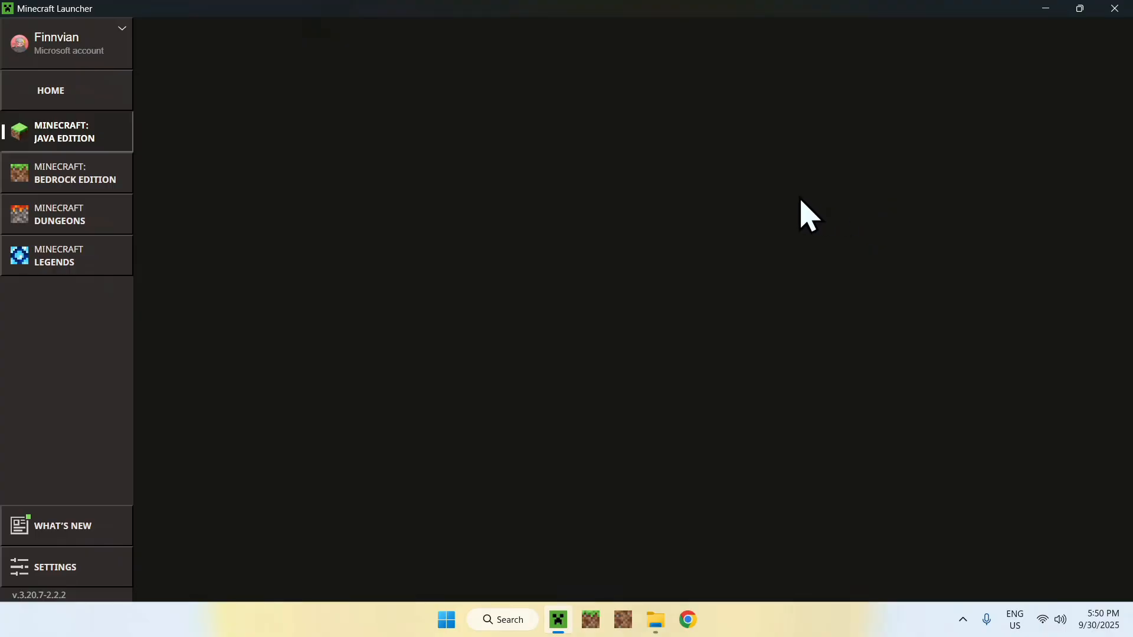
- Open the Java Edition play page and list installations showing Iris & Sodium for 1.21.9
click(65, 131)
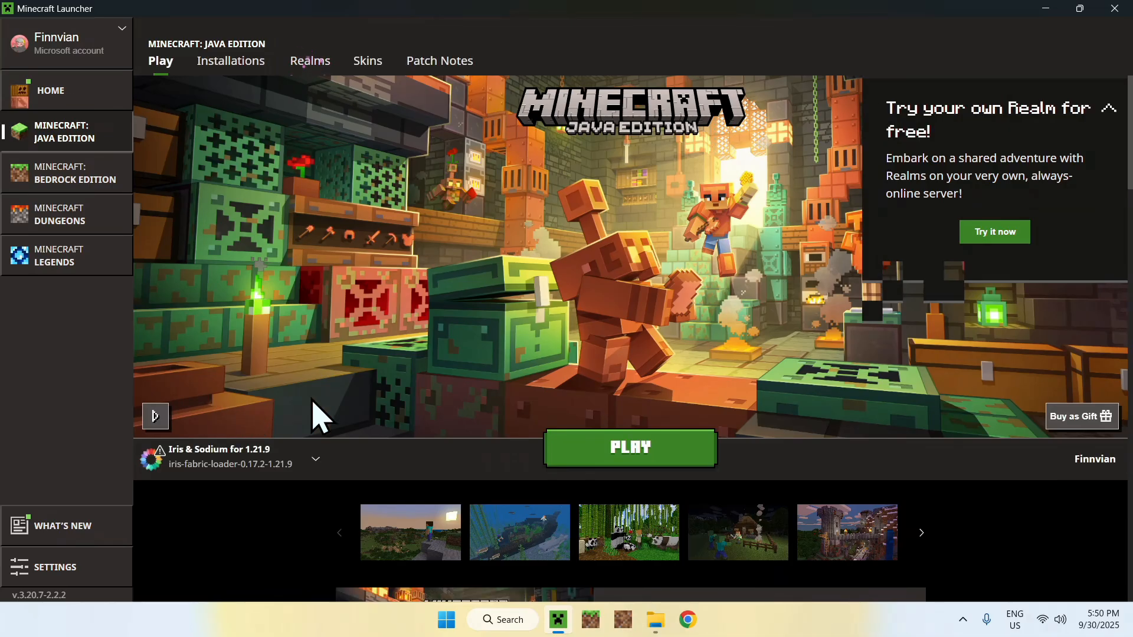
mouse_move(321, 476)
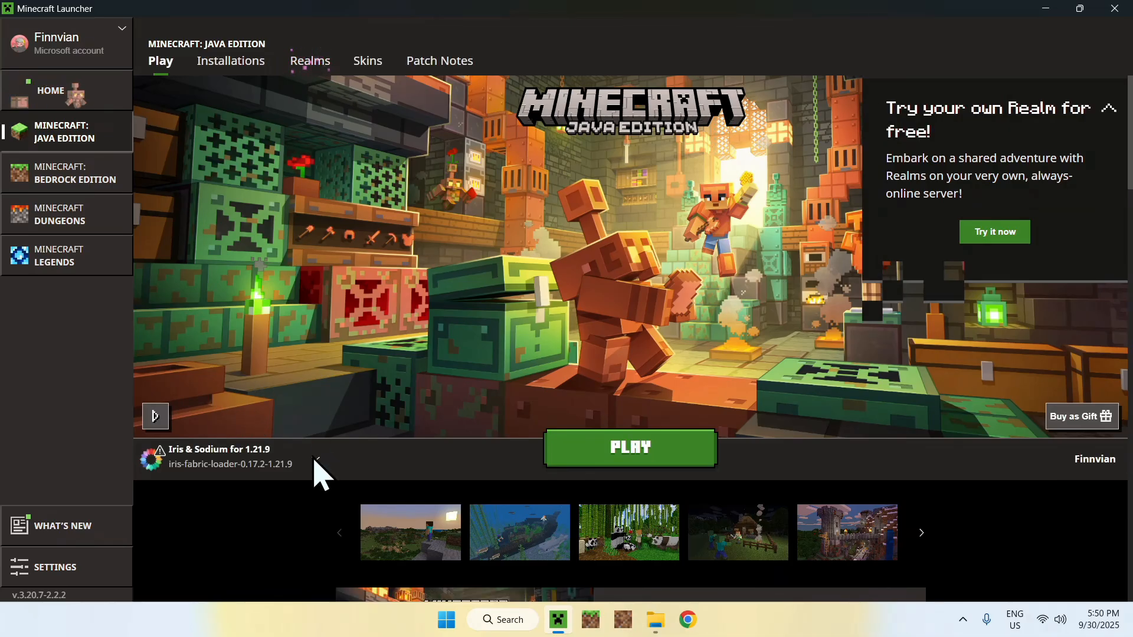
click(313, 464)
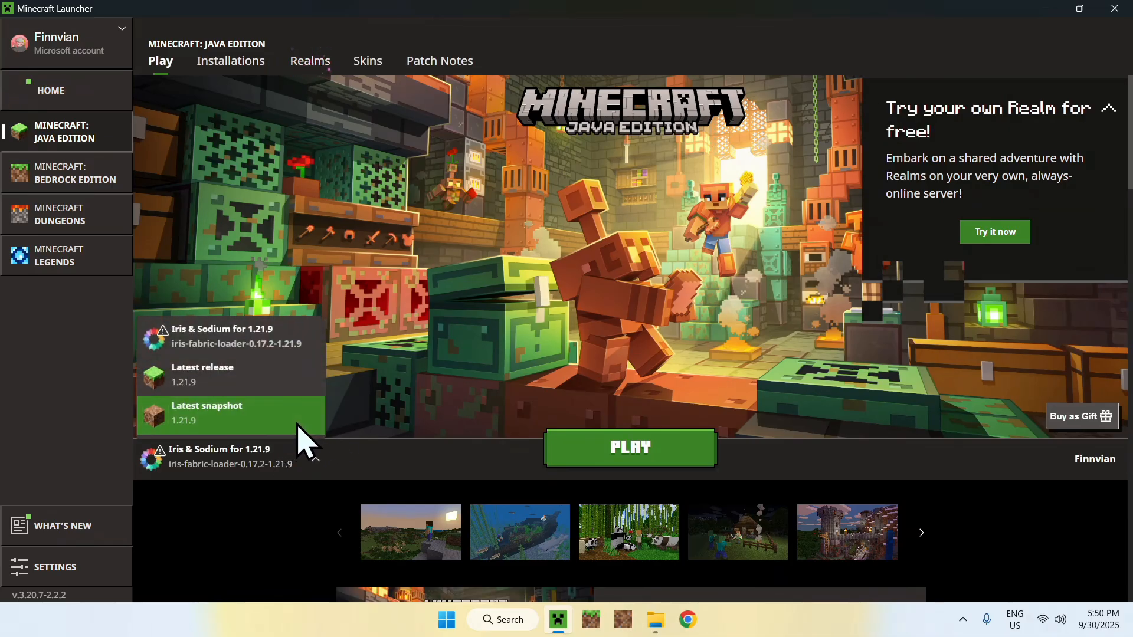
mouse_move(271, 365)
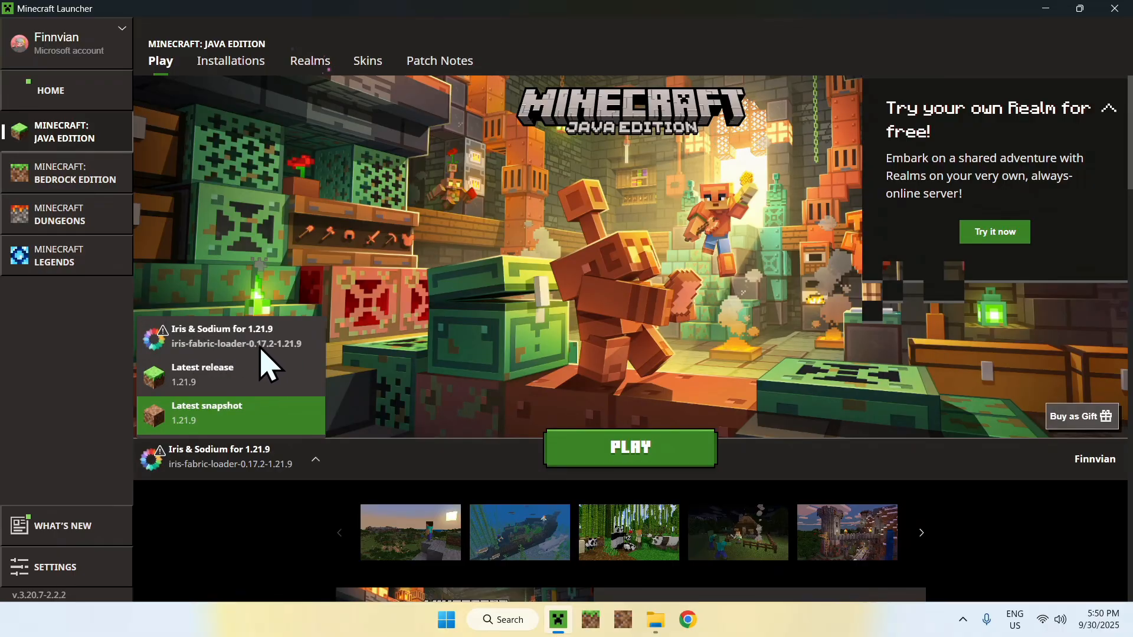
mouse_move(238, 439)
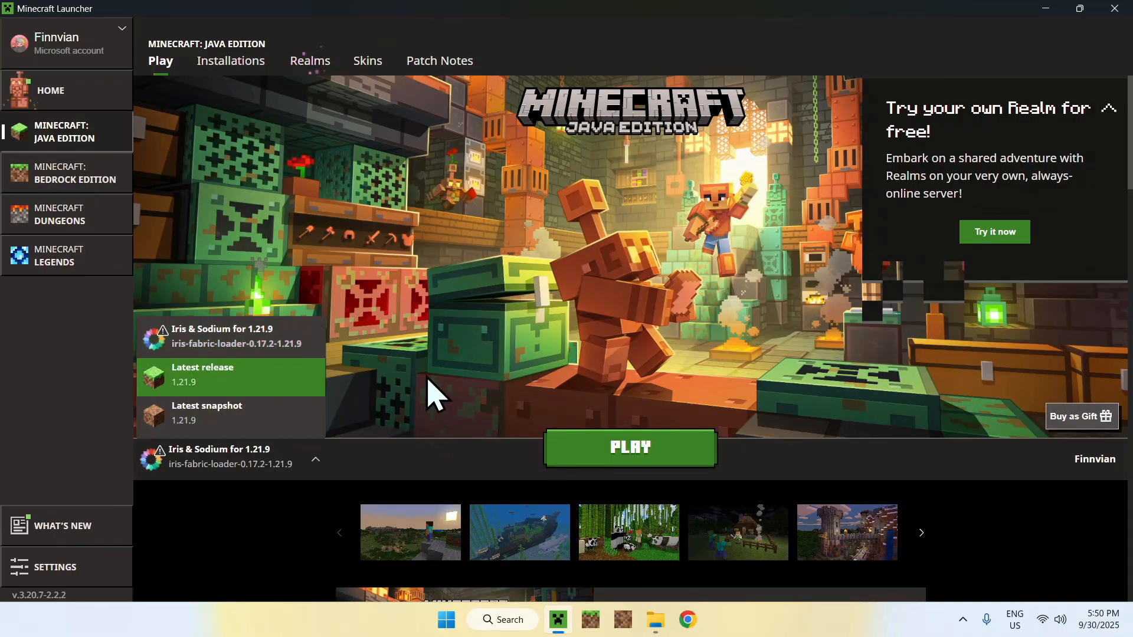
mouse_move(491, 402)
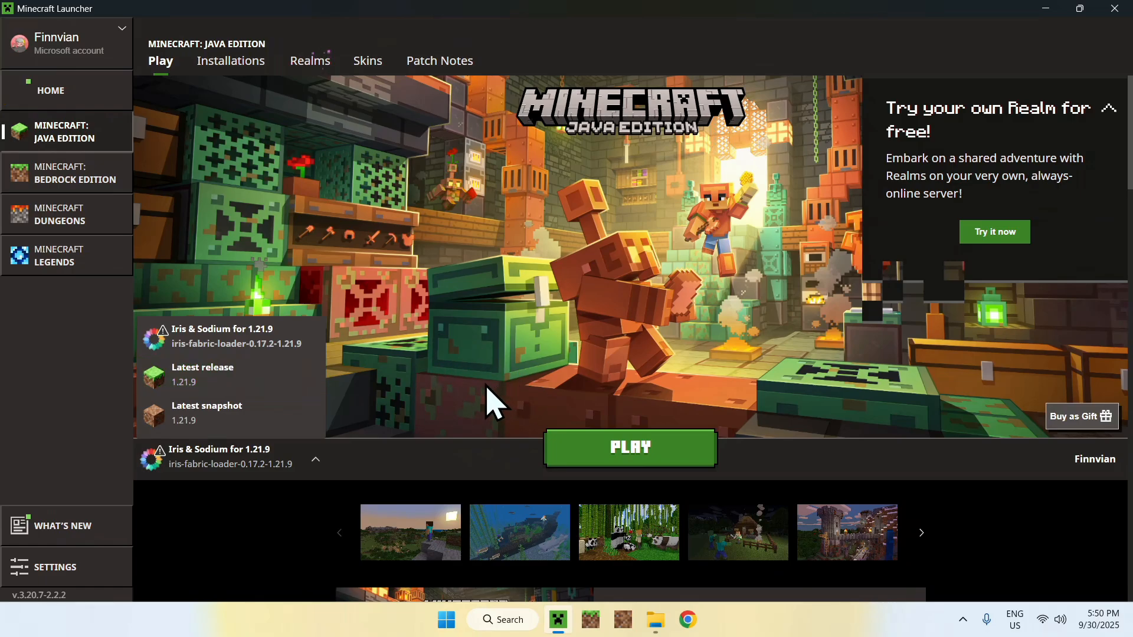
mouse_move(629, 448)
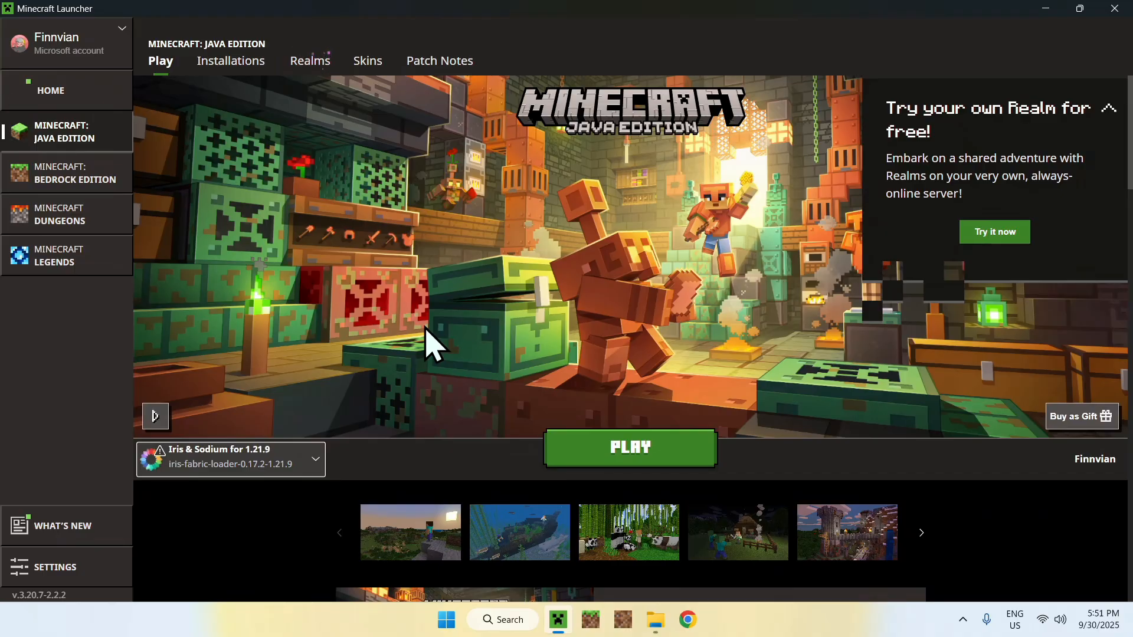
- Launch Minecraft 1.21.9 with the Iris & Sodium installation and maximize its window
click(627, 446)
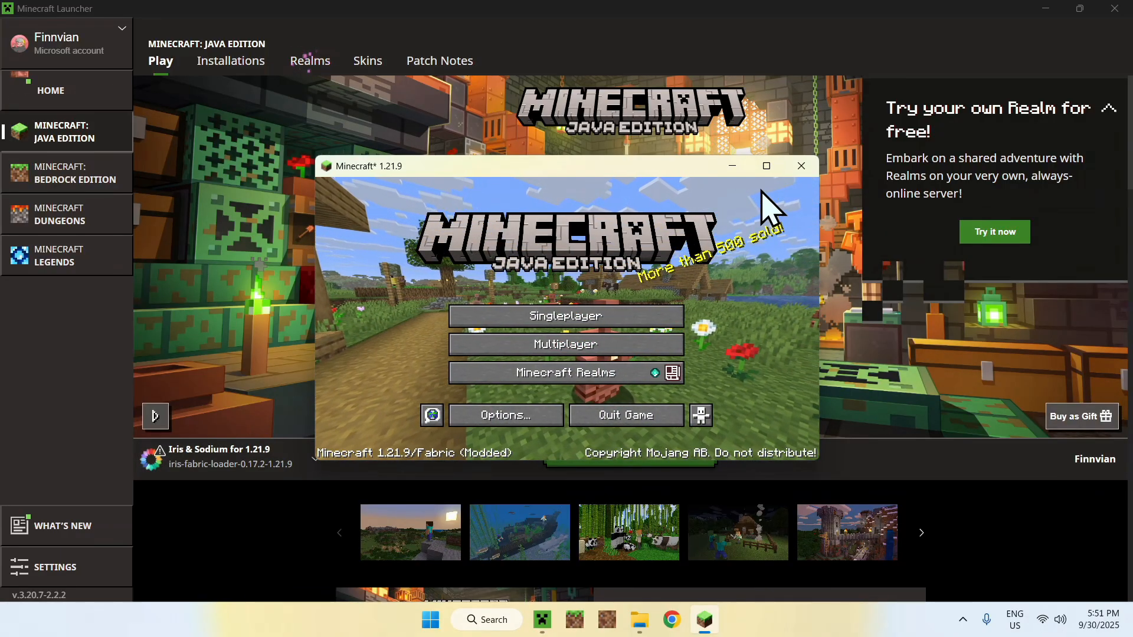
click(765, 165)
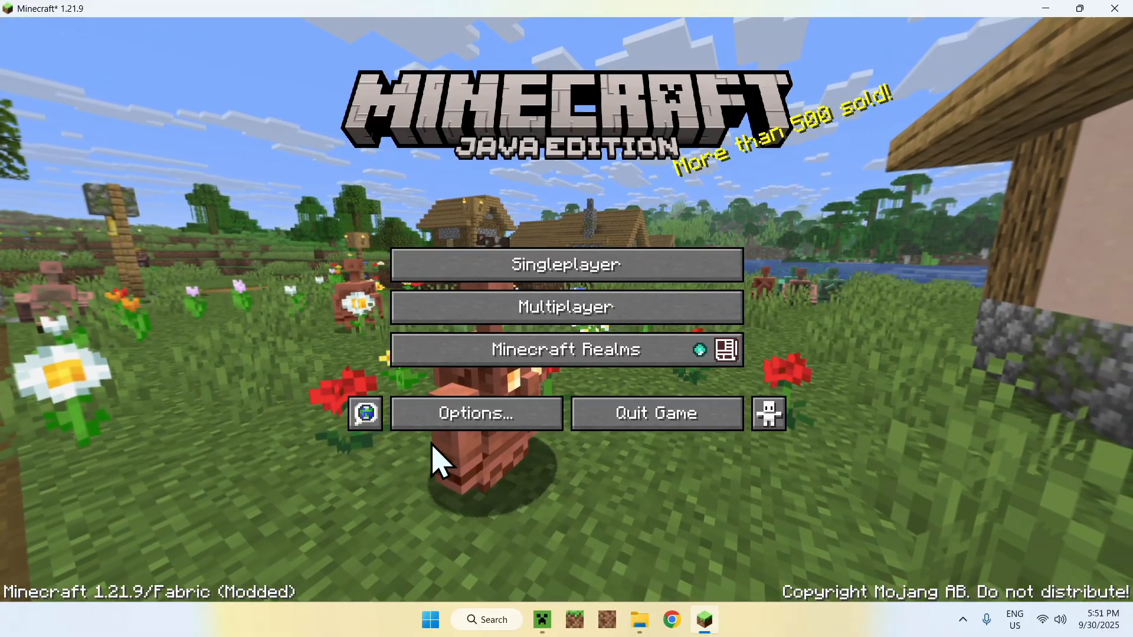
- Reach the Shader Packs screen via Video Settings and open the empty shaderpacks folder on disk
click(475, 413)
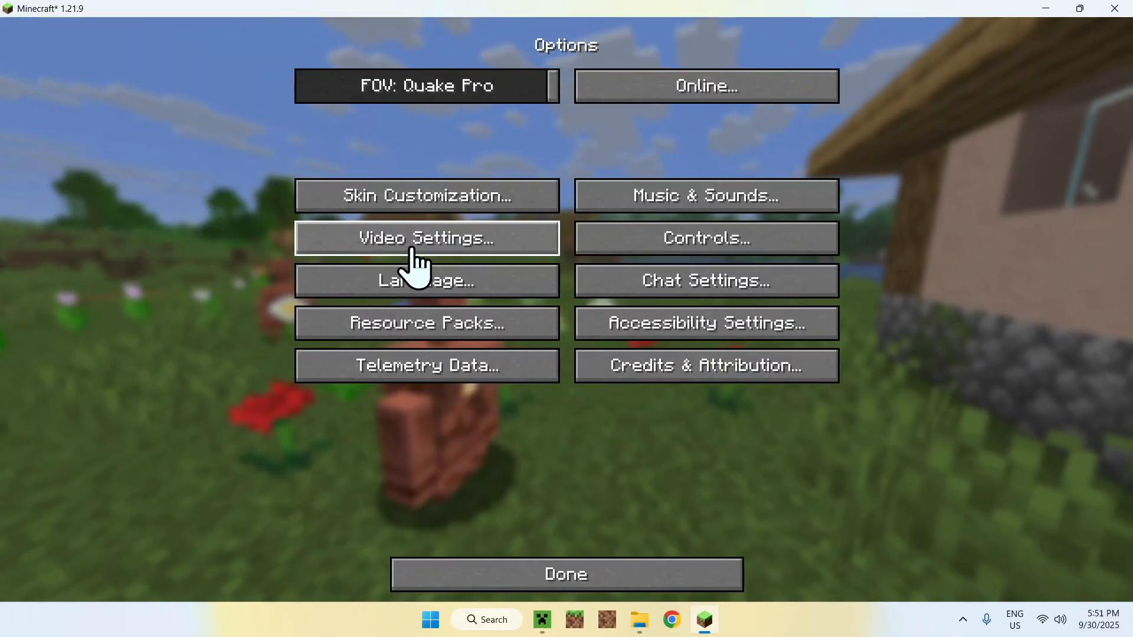
click(425, 237)
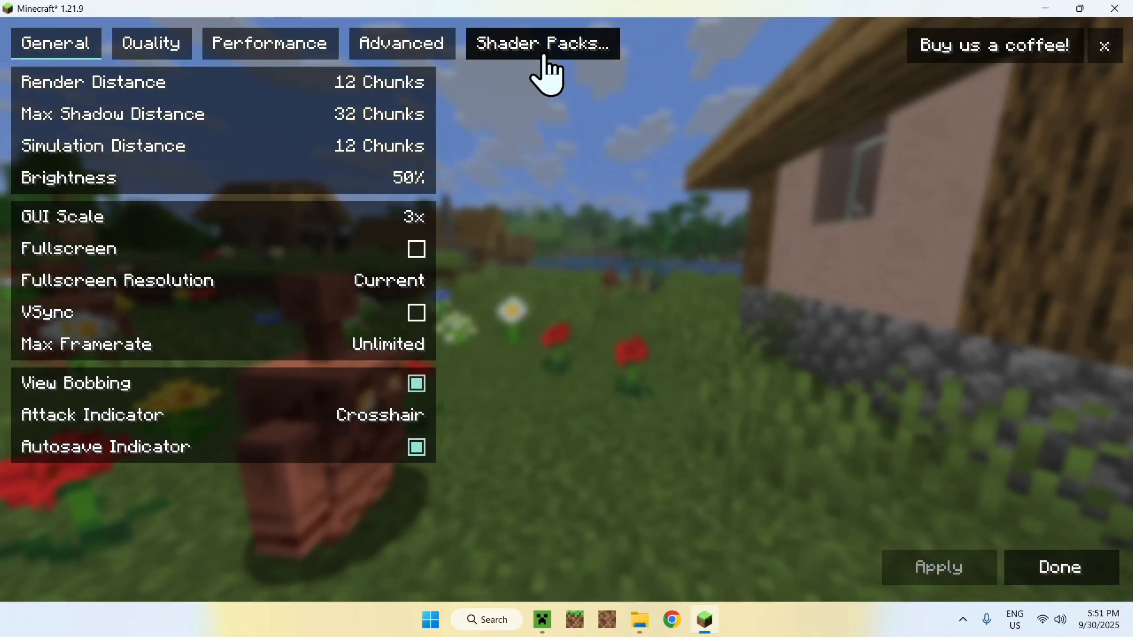
click(542, 43)
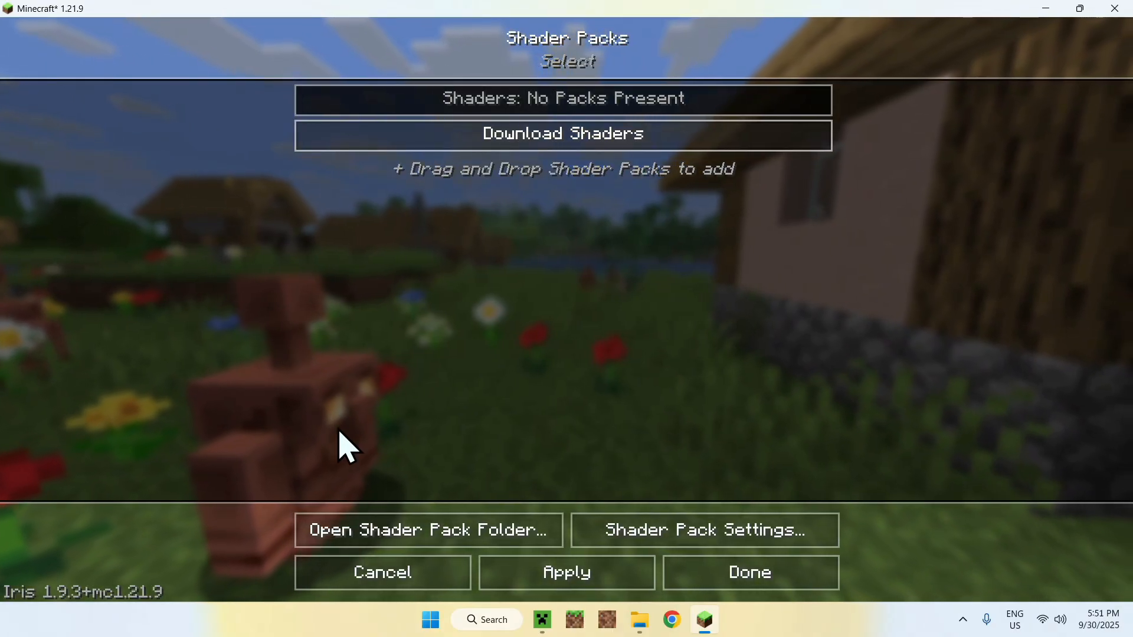
click(428, 530)
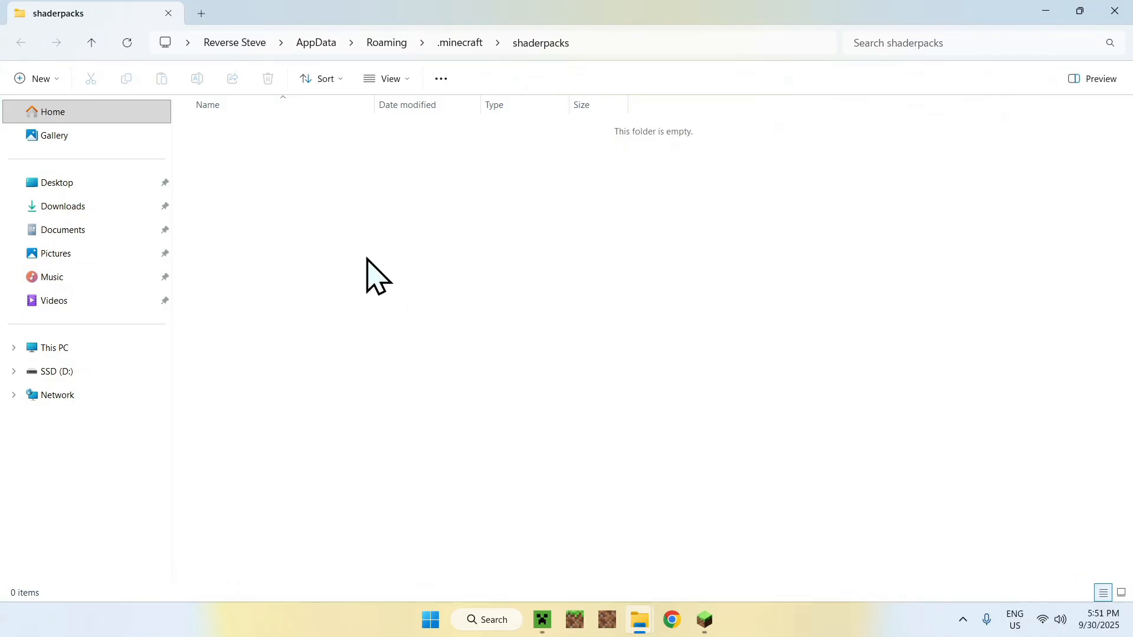
- Copy ComplementaryReimagined_r5.5.1.zip from Downloads into the shaderpacks folder
click(63, 206)
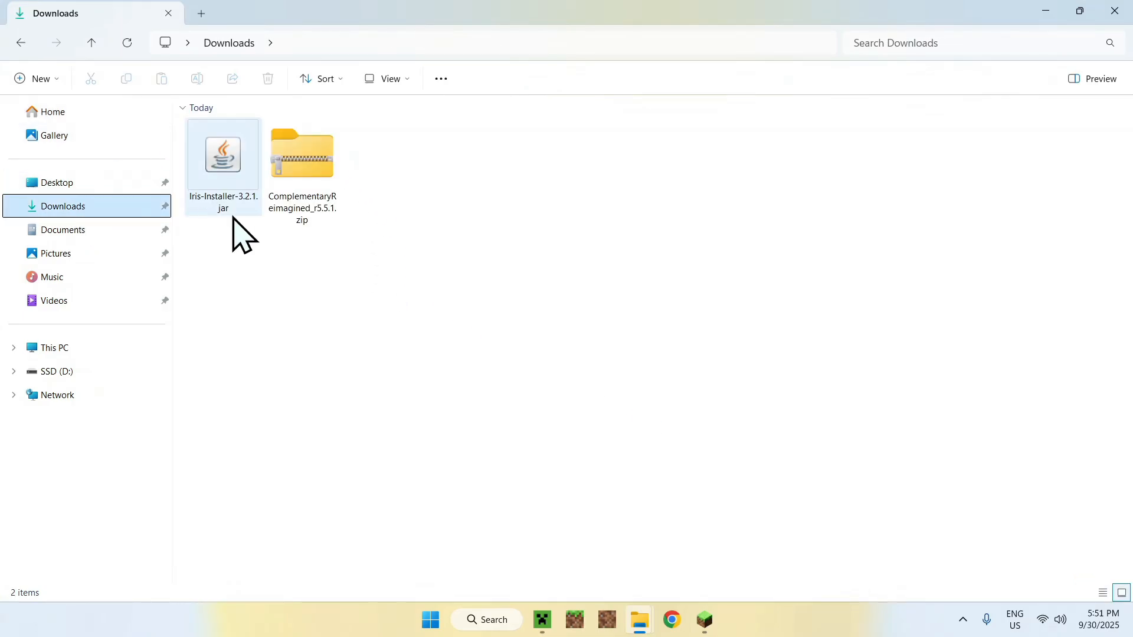
click(301, 153)
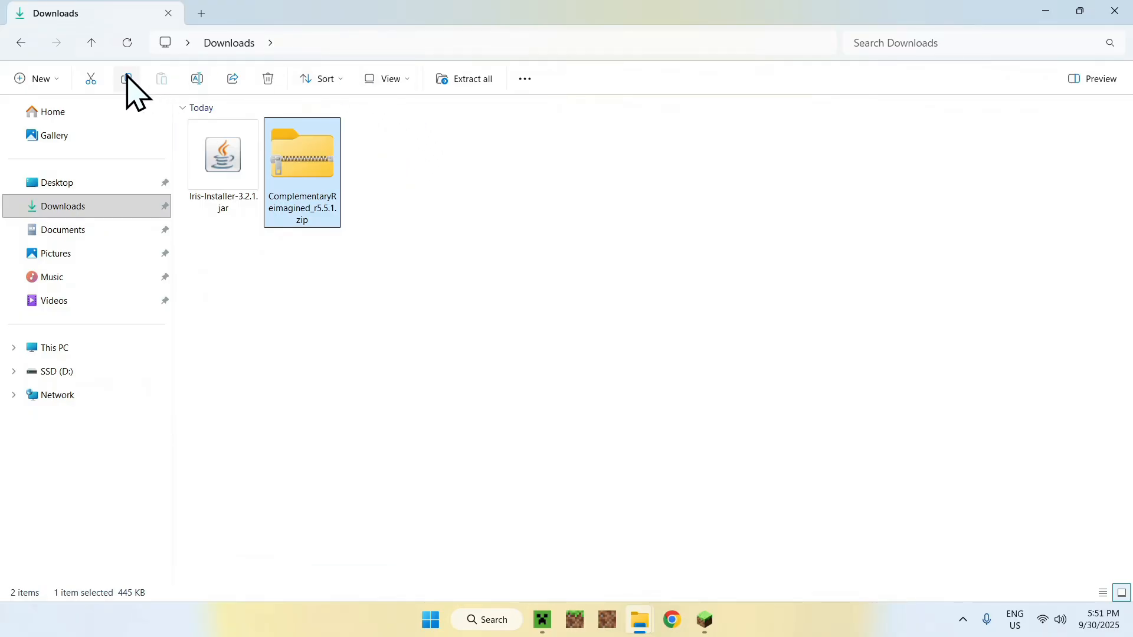
mouse_move(28, 54)
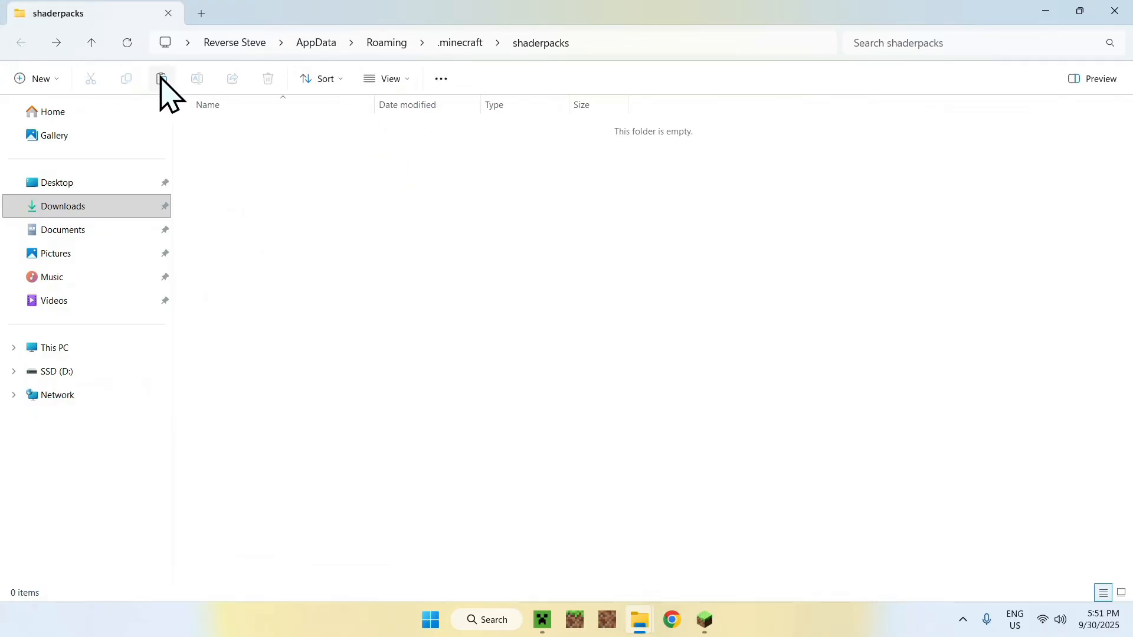
click(161, 78)
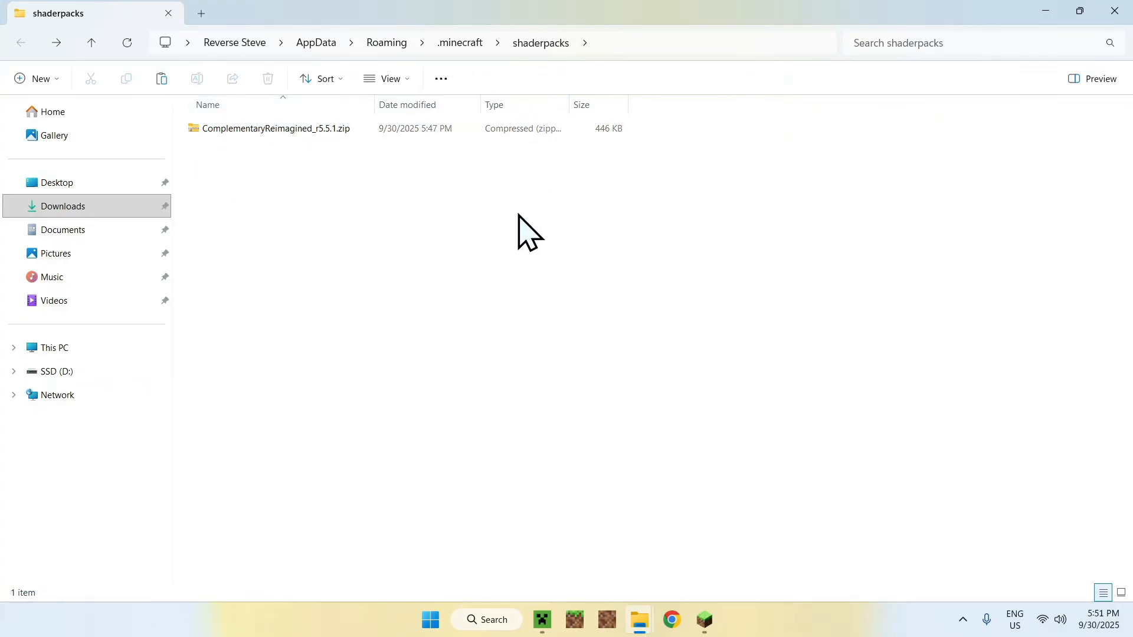
mouse_move(636, 578)
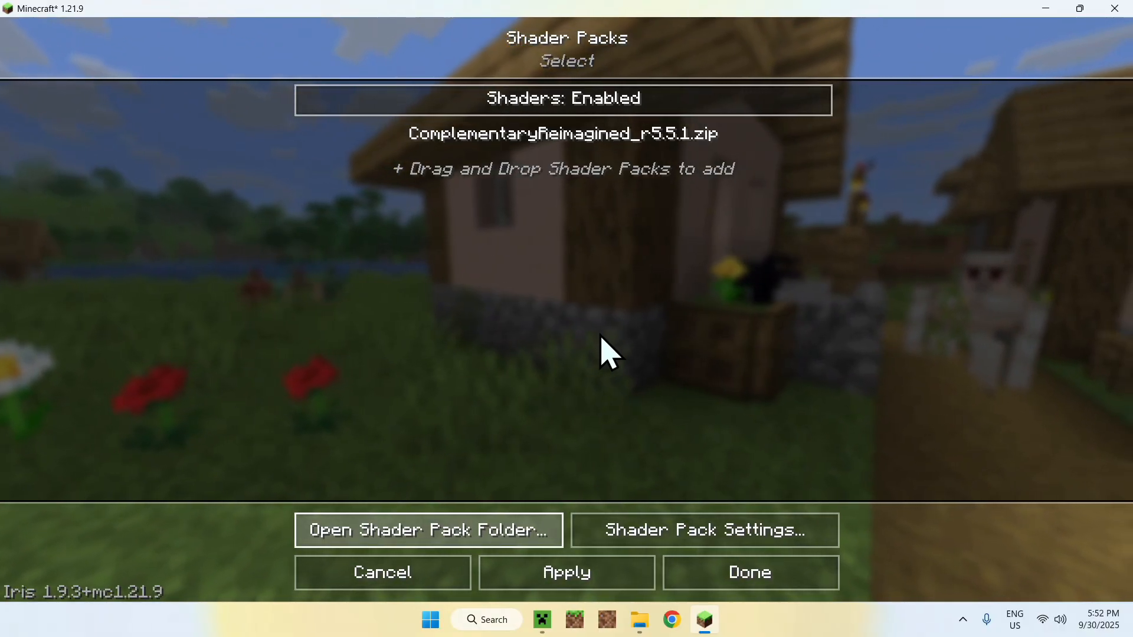
- Select and apply ComplementaryReimagined_r5.5.1.zip, then return to the title screen
click(562, 133)
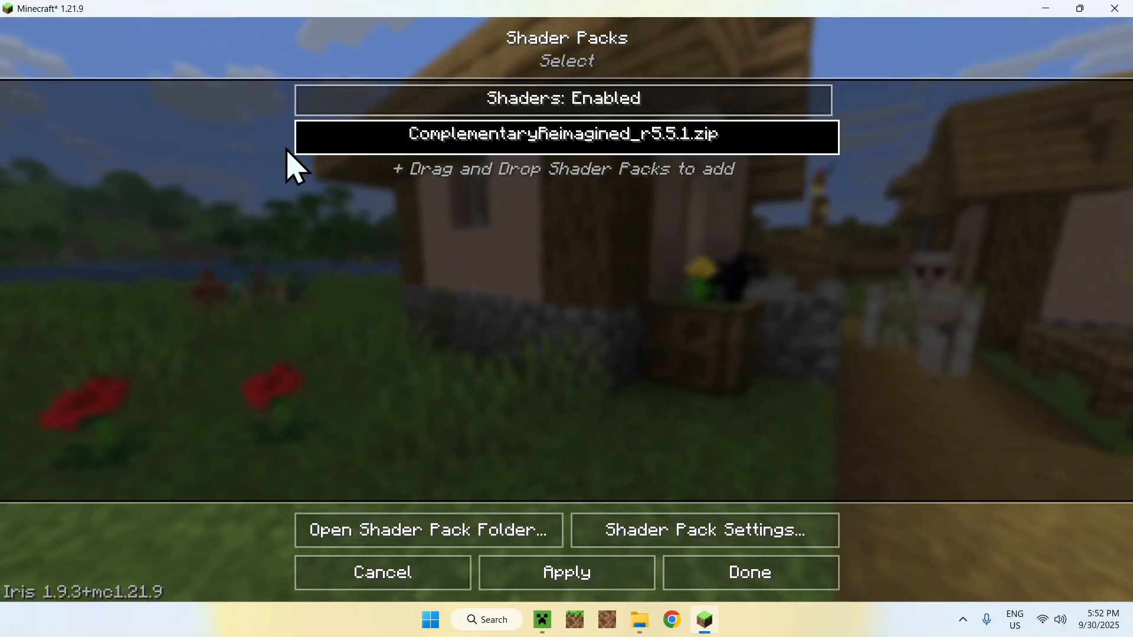
click(564, 137)
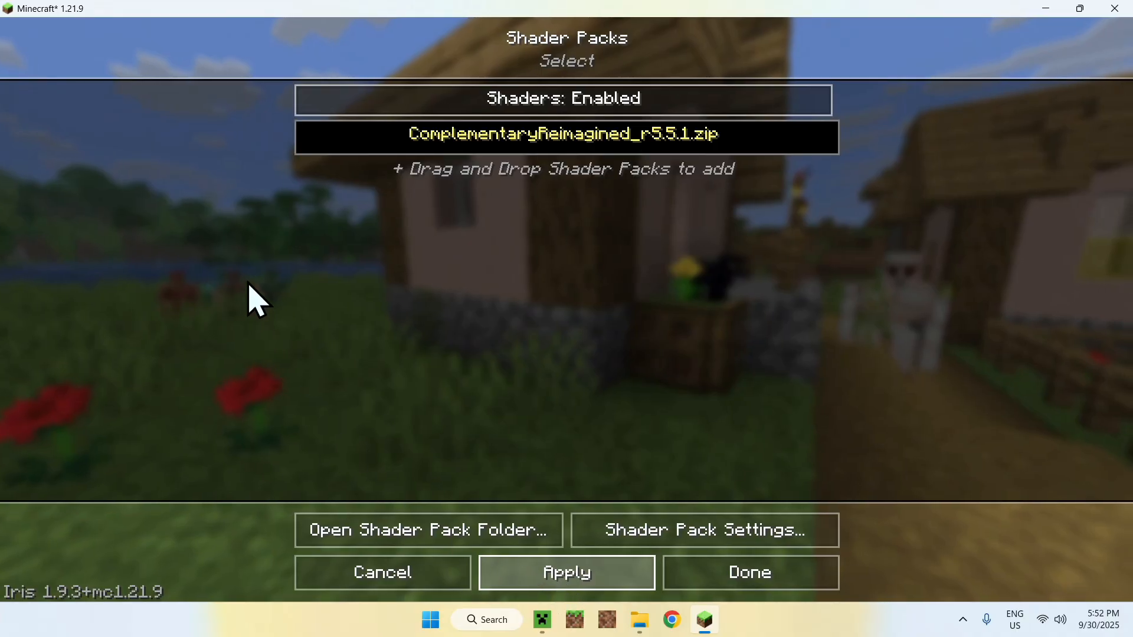
mouse_move(354, 242)
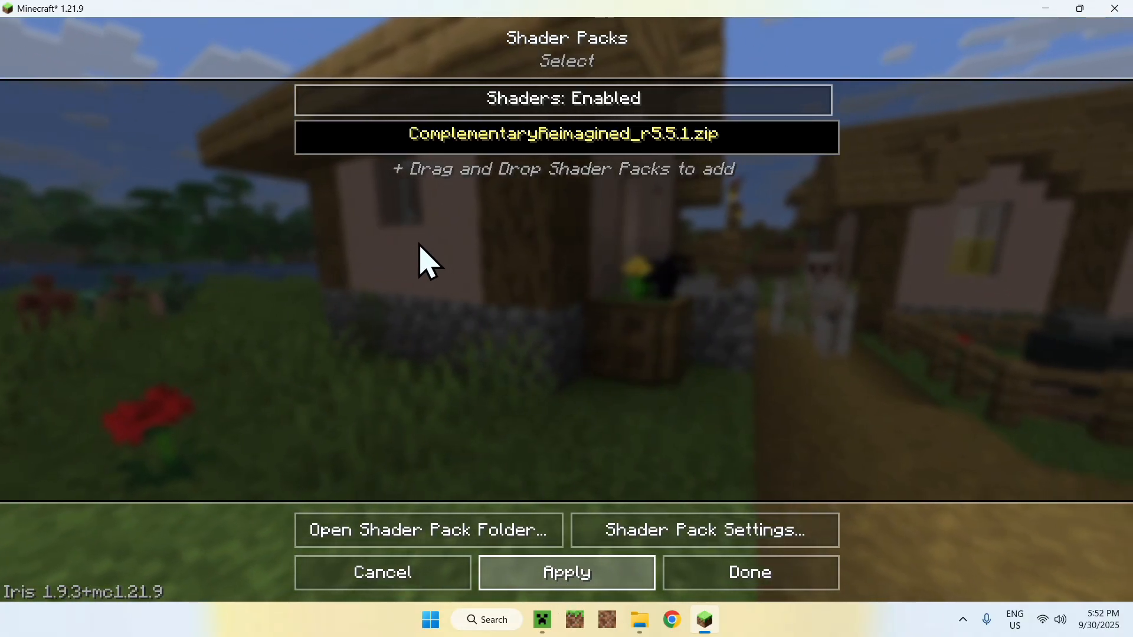
click(563, 98)
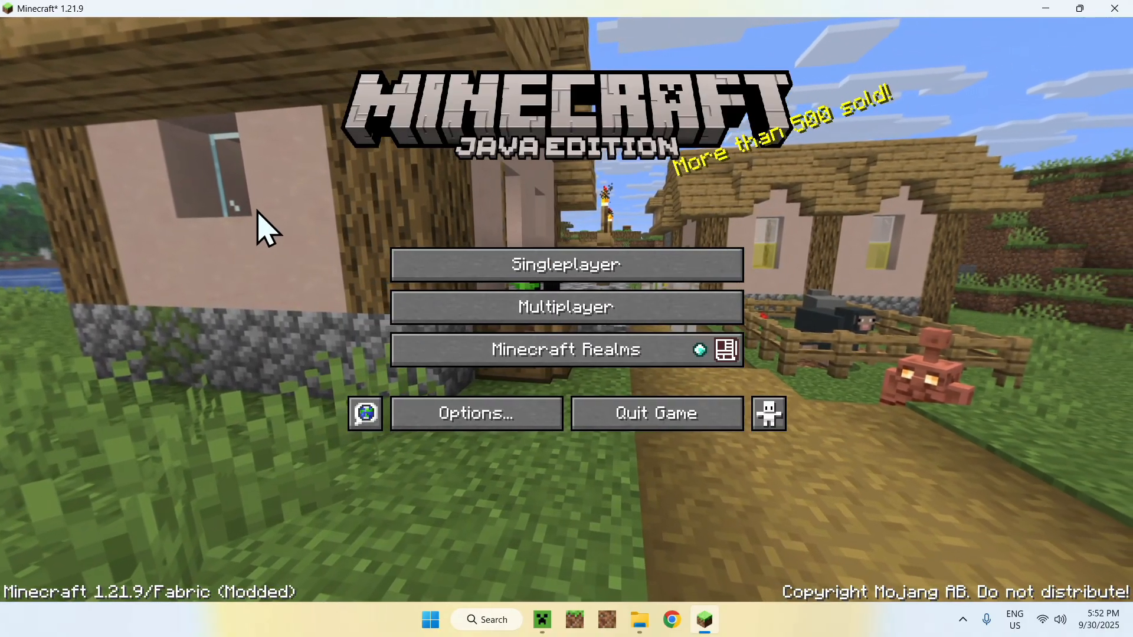
mouse_move(565, 306)
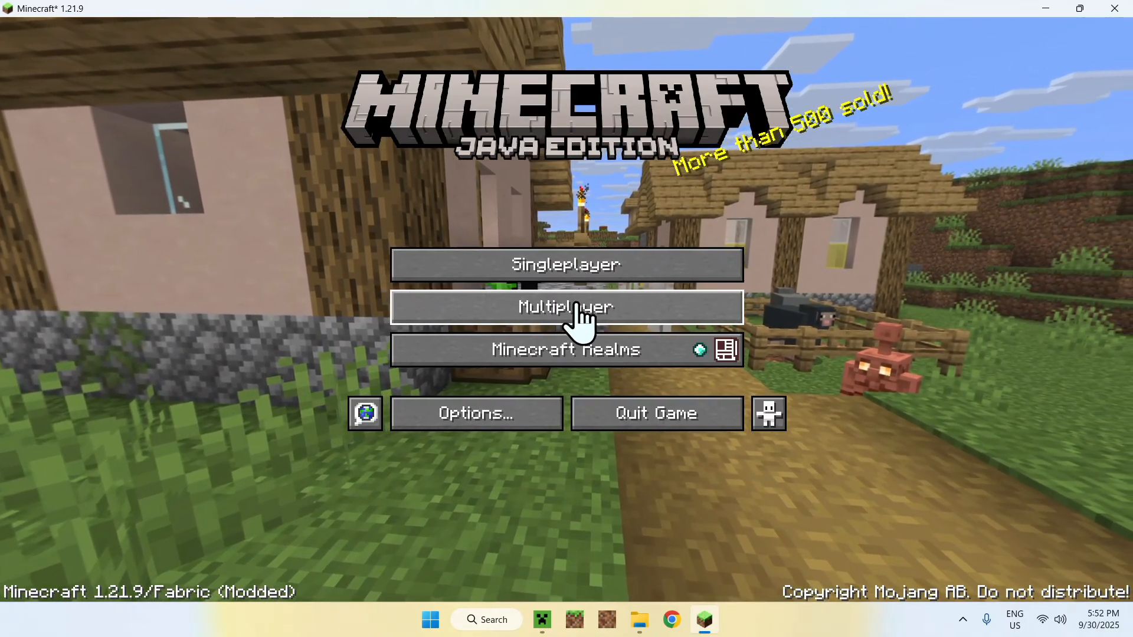
- Load a singleplayer world and reach the game's settings from the pause menu
click(565, 307)
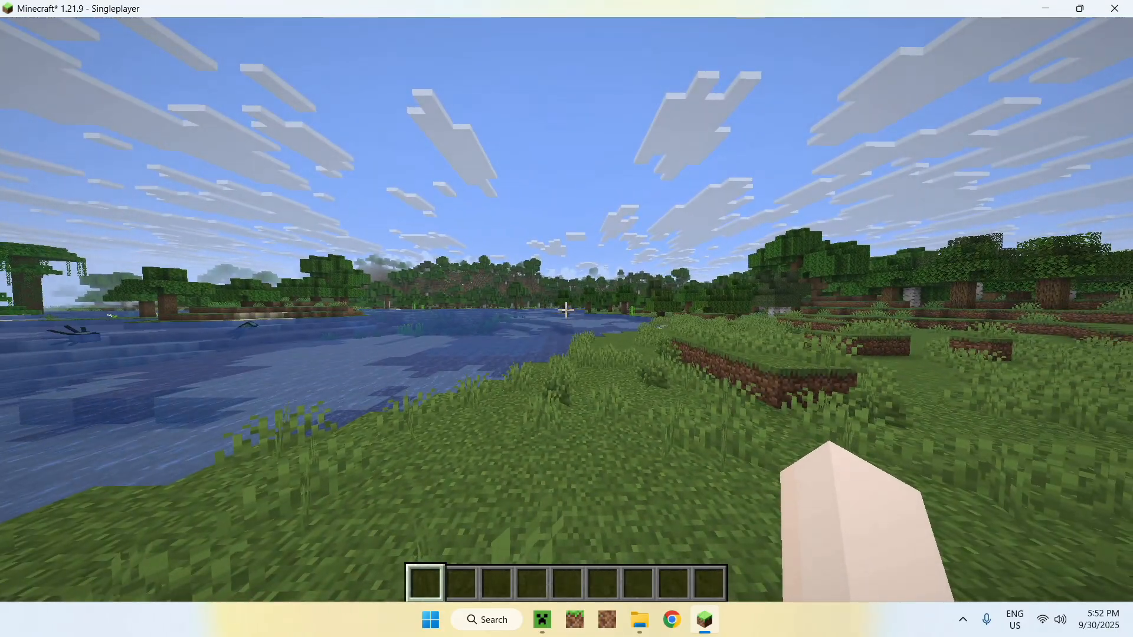
key(Escape)
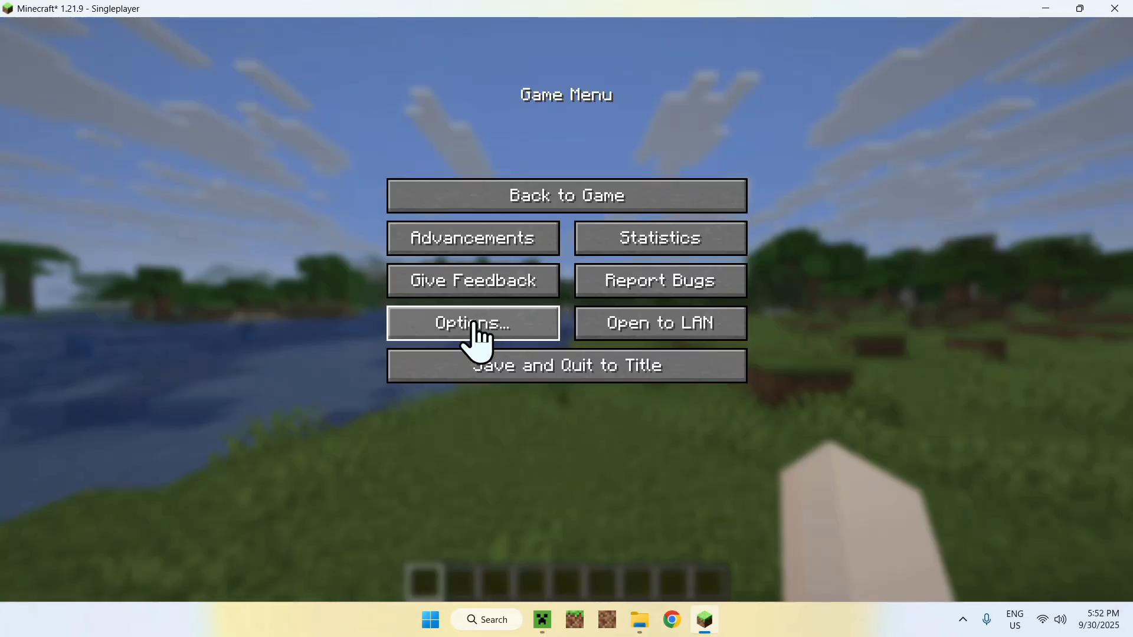
click(472, 322)
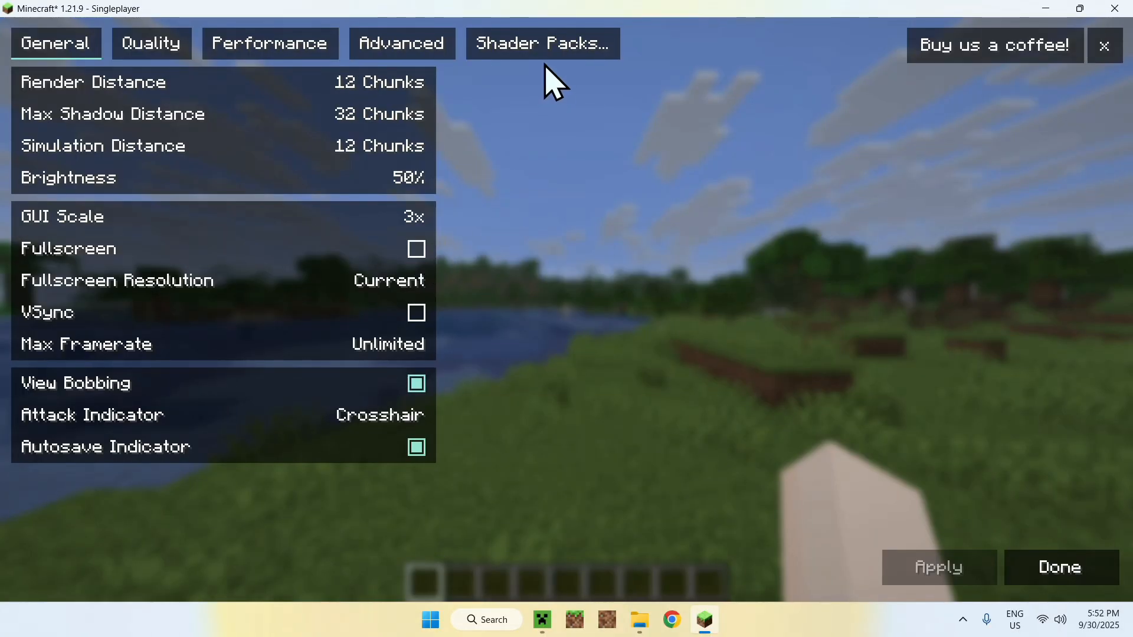
- Confirm the Complementary Reimagined pack in Shader Packs and resume play in the shaded world
click(543, 44)
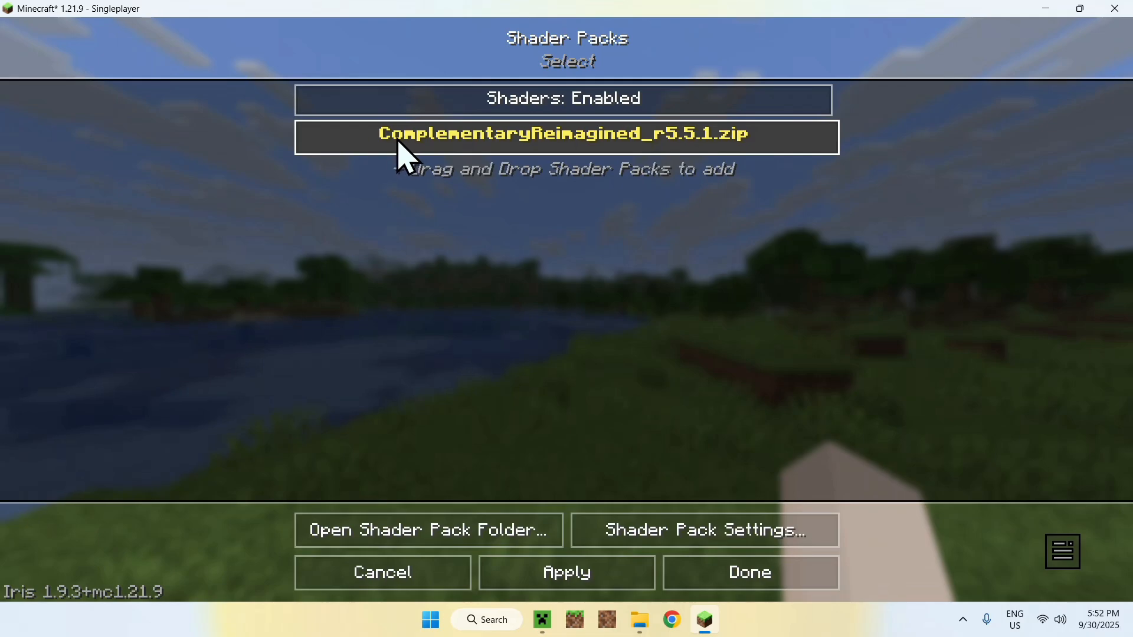
click(564, 136)
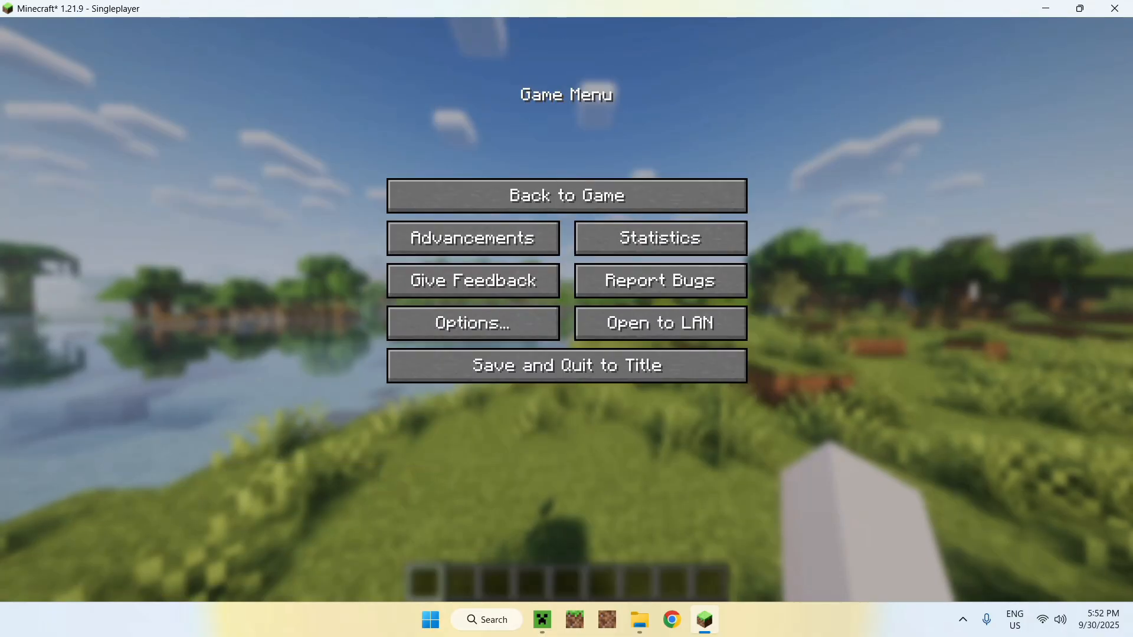
click(565, 195)
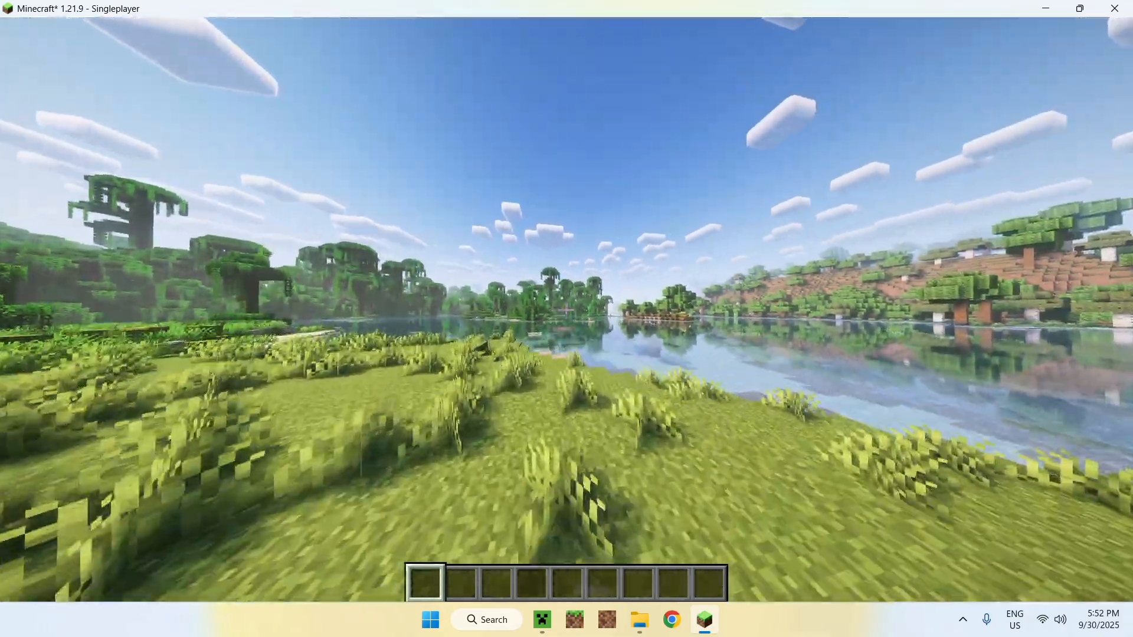